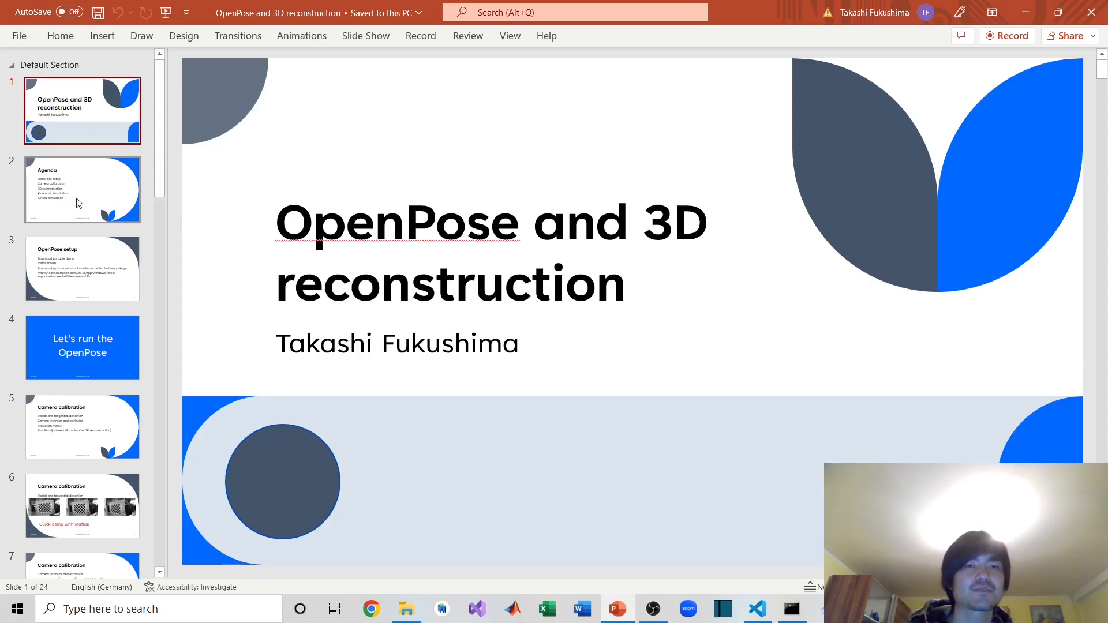
Show slide 2, the Agenda listing OpenPose setup, calibration, reconstruction and simulation topics.
left_click(82, 188)
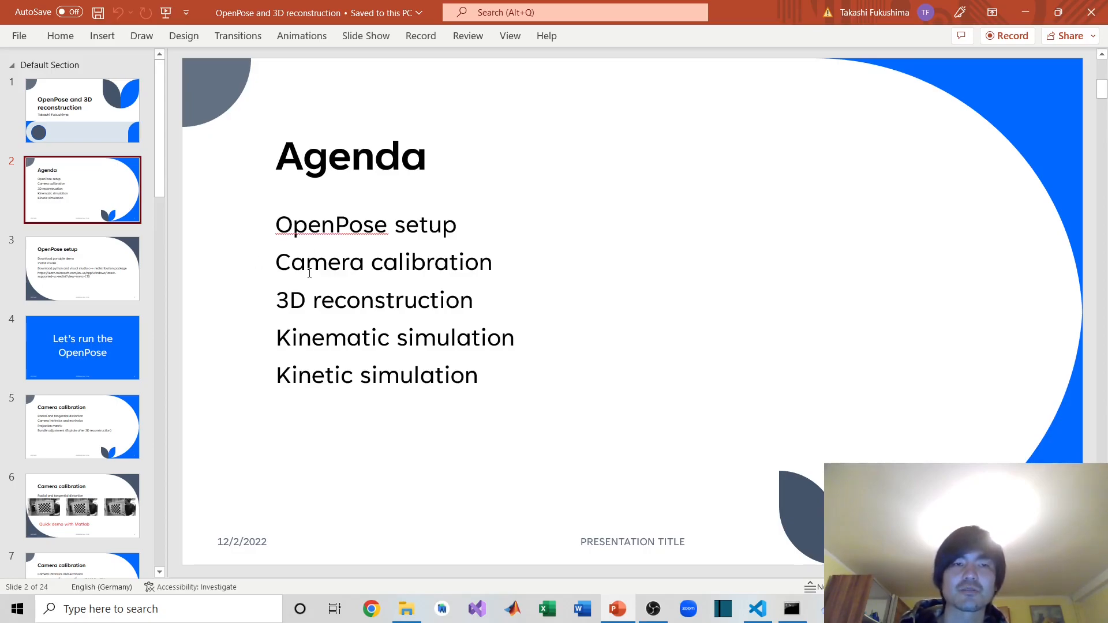
mouse_move(272, 313)
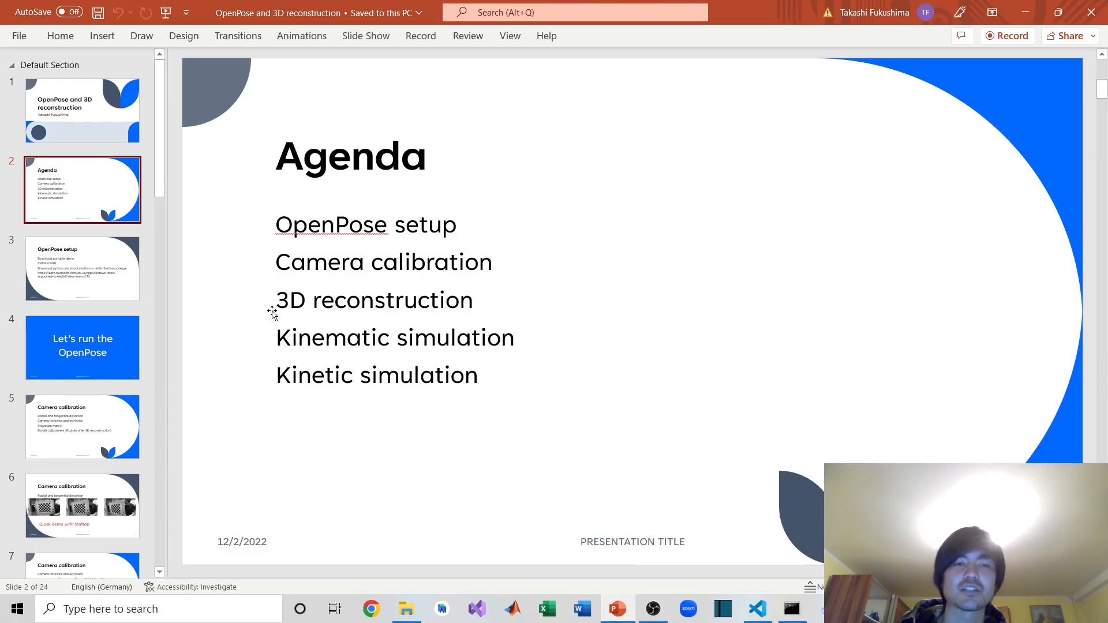
mouse_move(339, 345)
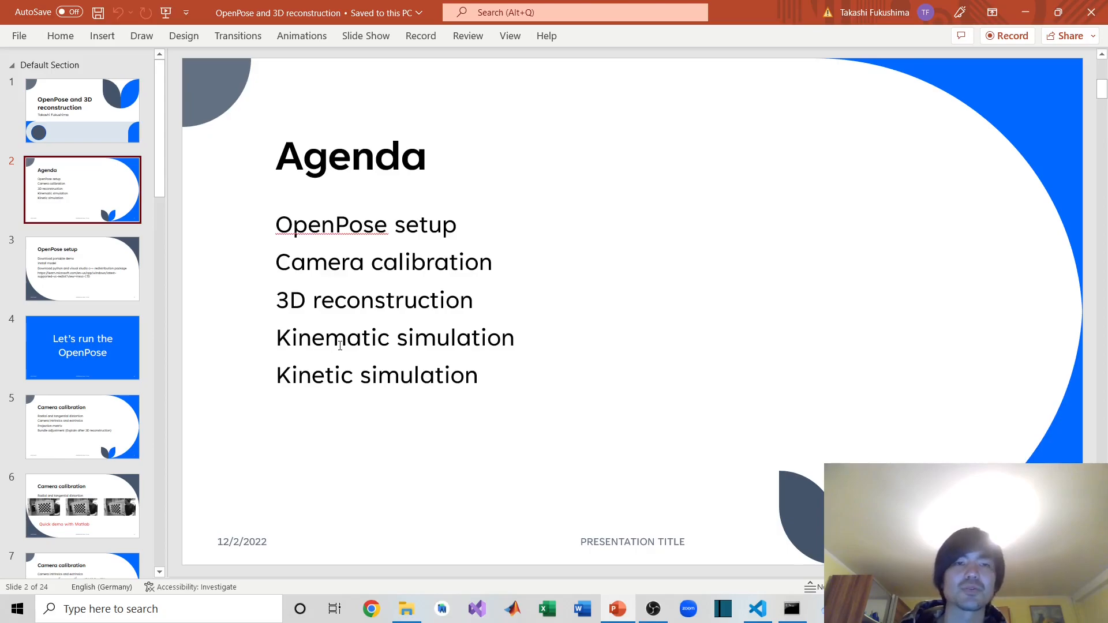
Show slide 3 covering the OpenPose demo download, model install, Python and Visual C++.
left_click(82, 268)
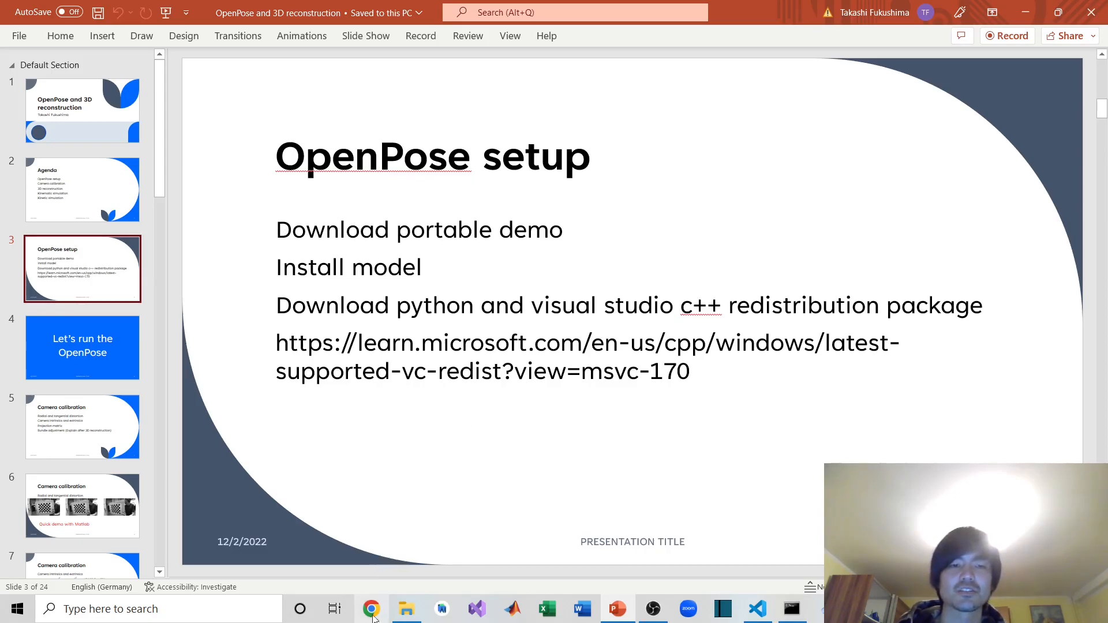
In Chrome, search Google for 'openpose release' using the suggested query.
left_click(371, 608)
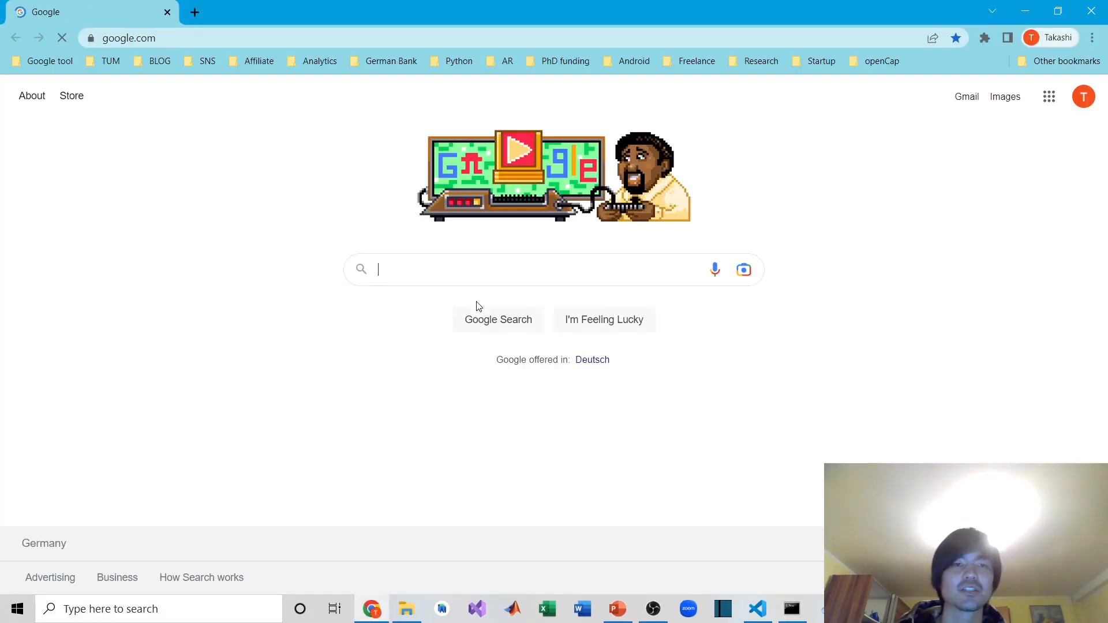
left_click(551, 270)
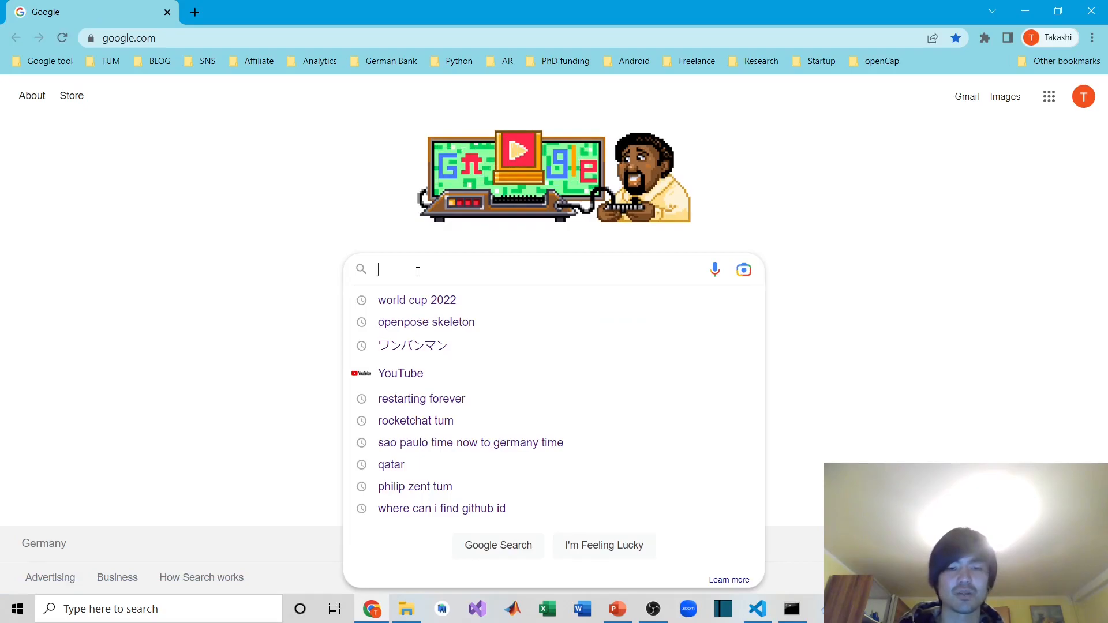
type("openpose")
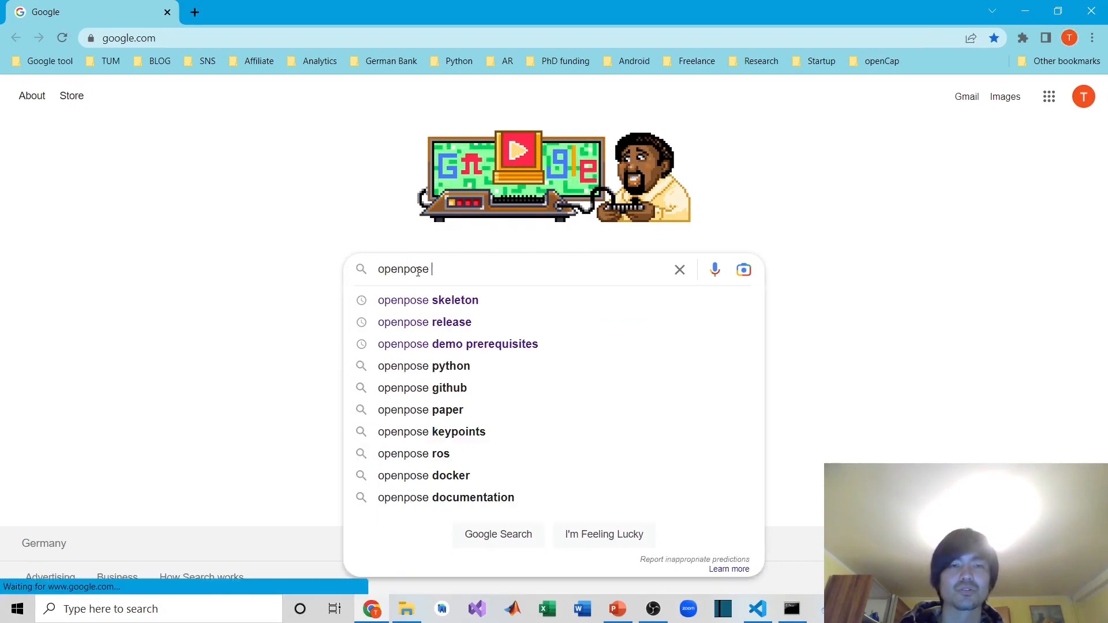
left_click(424, 322)
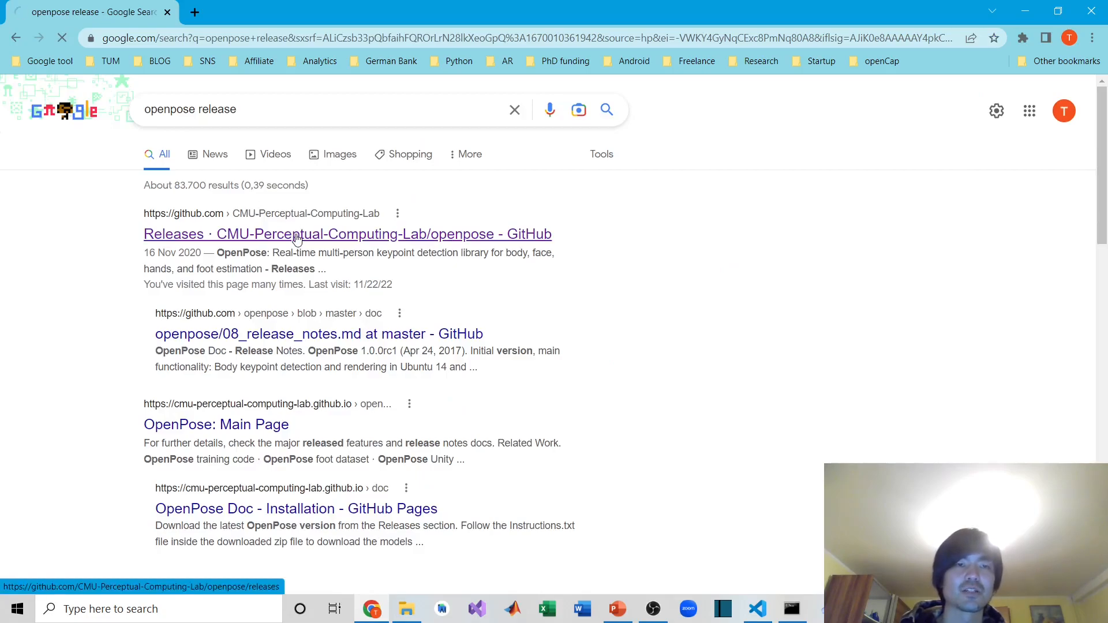
Open the CMU OpenPose GitHub releases page and scroll to the v1.7.0 Windows downloads.
left_click(348, 233)
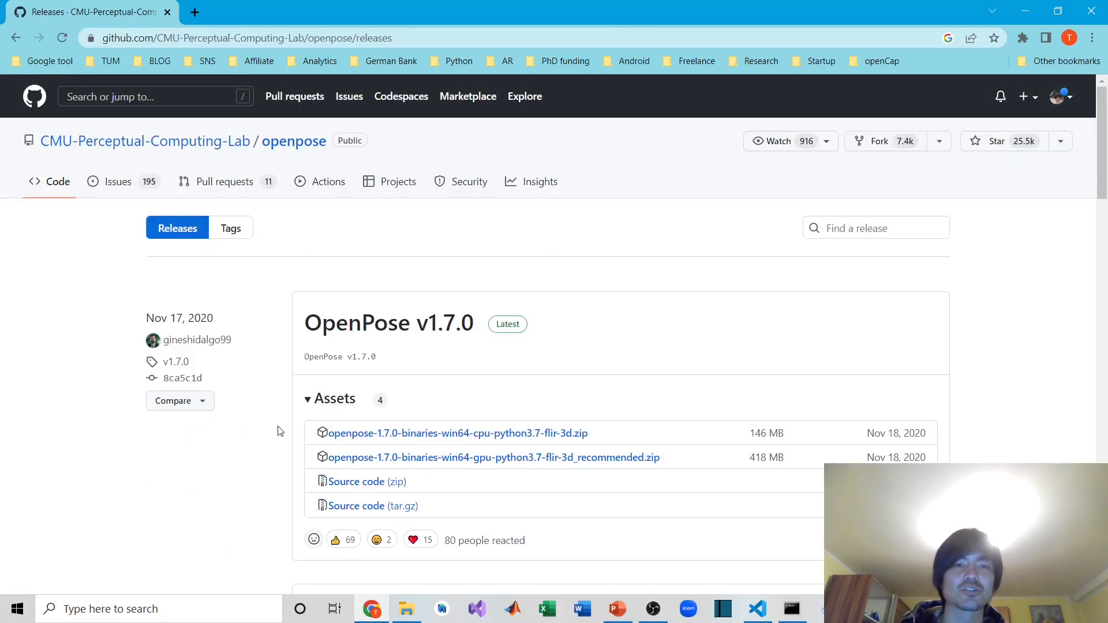
scroll("down", 3)
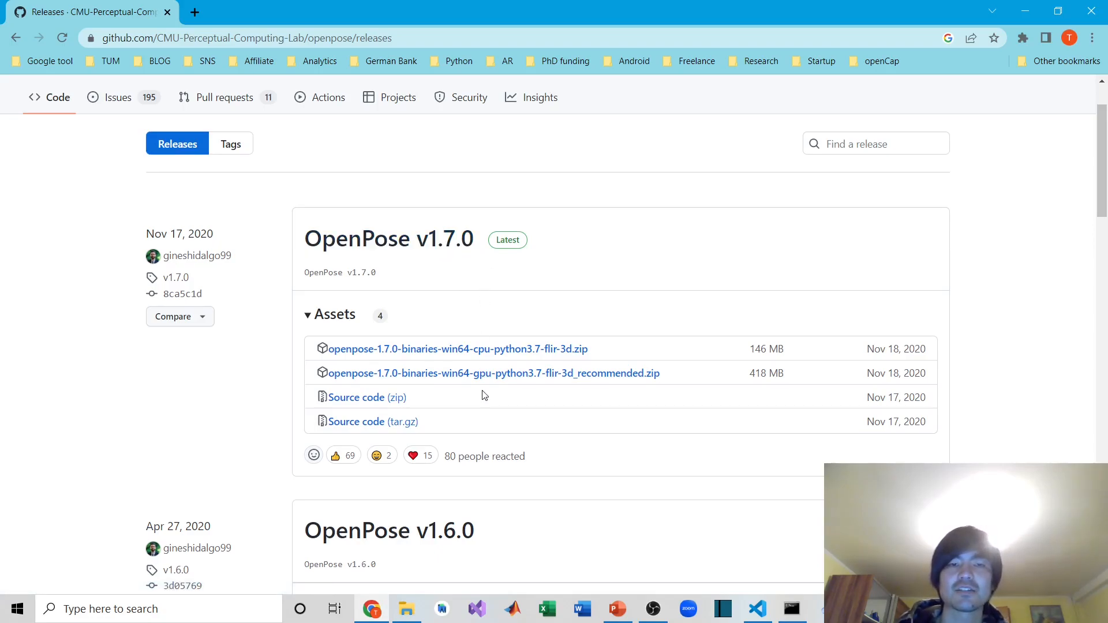
scroll("down", 3)
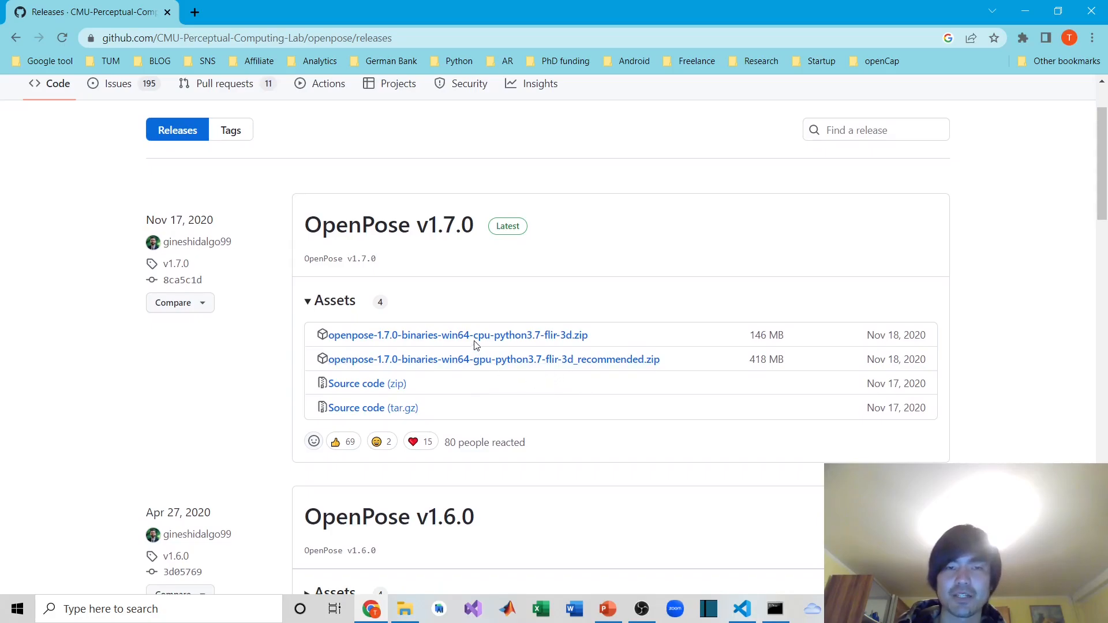
mouse_move(493, 359)
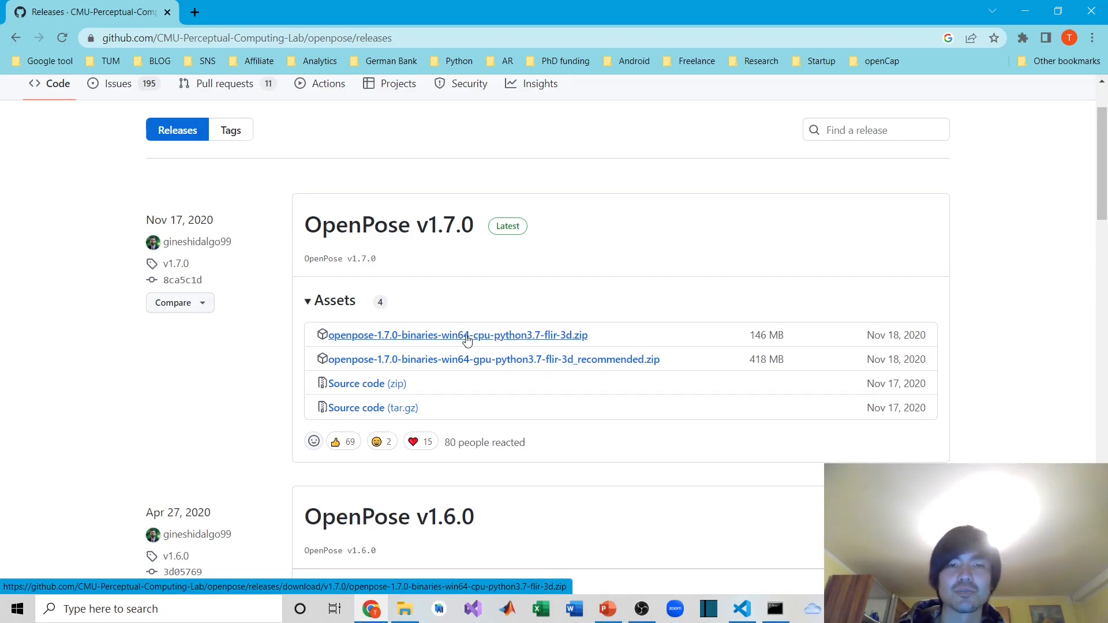
mouse_move(494, 341)
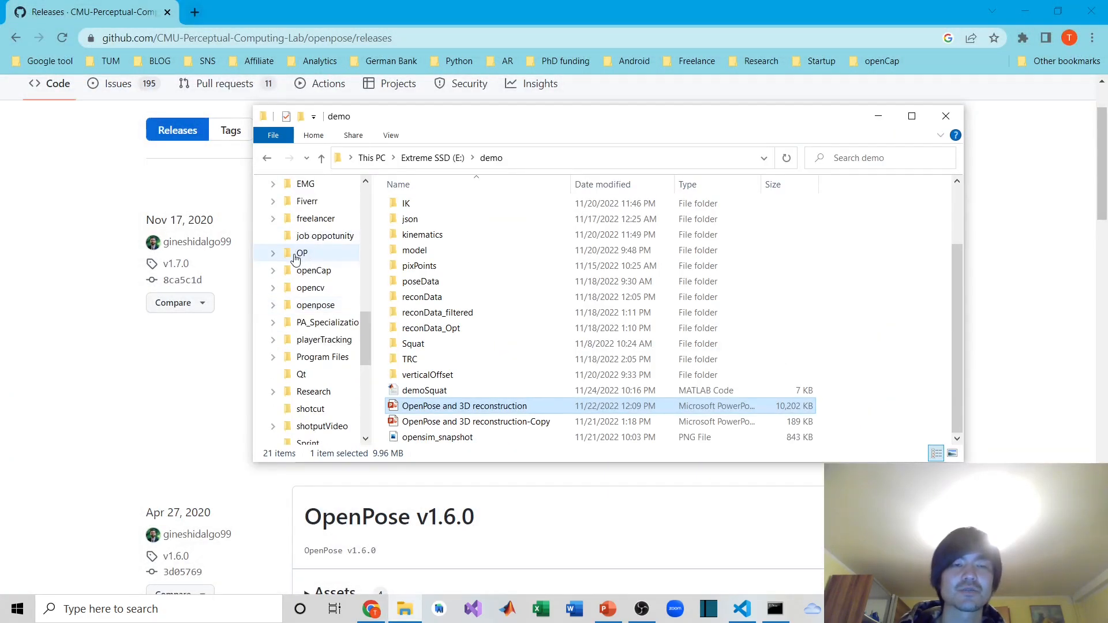
Open the openpose folder under OP and launch its Instructions text file in Notepad.
left_click(322, 270)
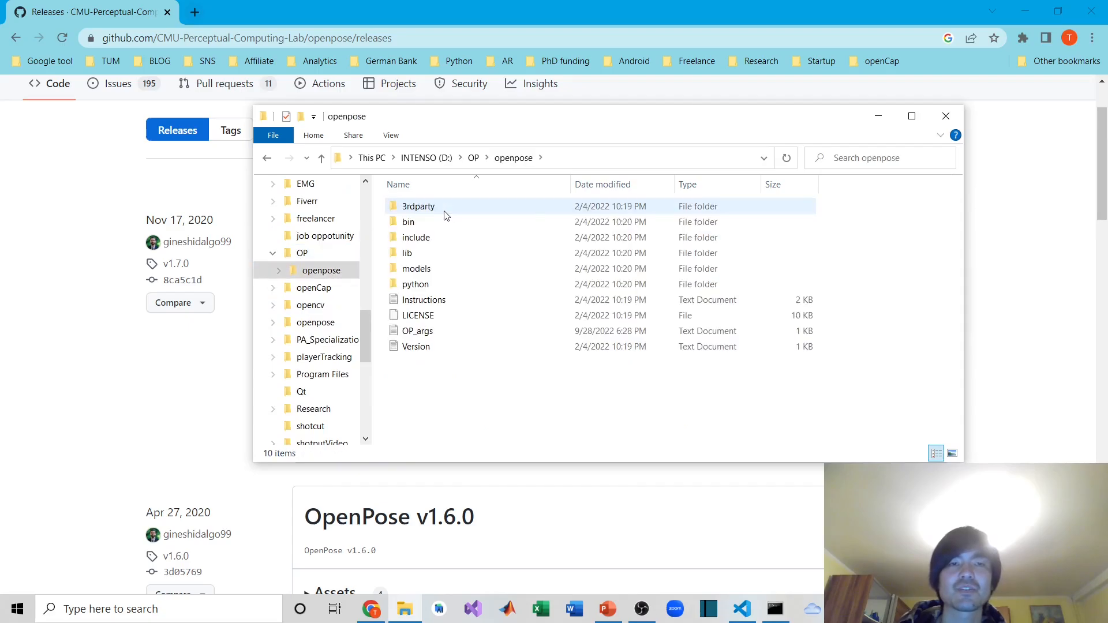
left_click(423, 299)
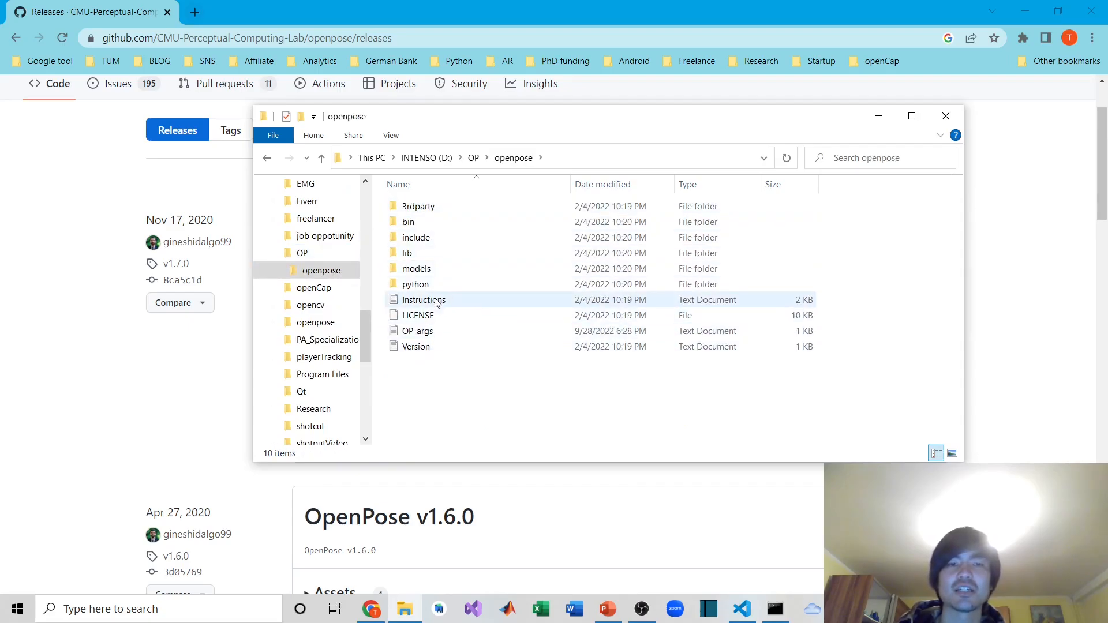
mouse_move(423, 299)
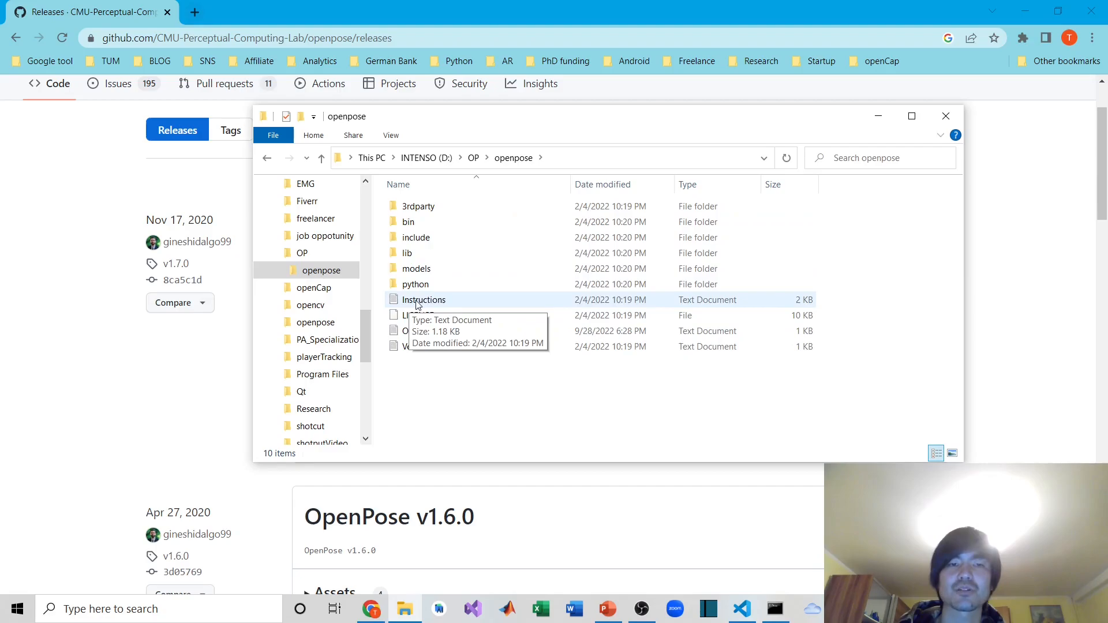
double_click(423, 299)
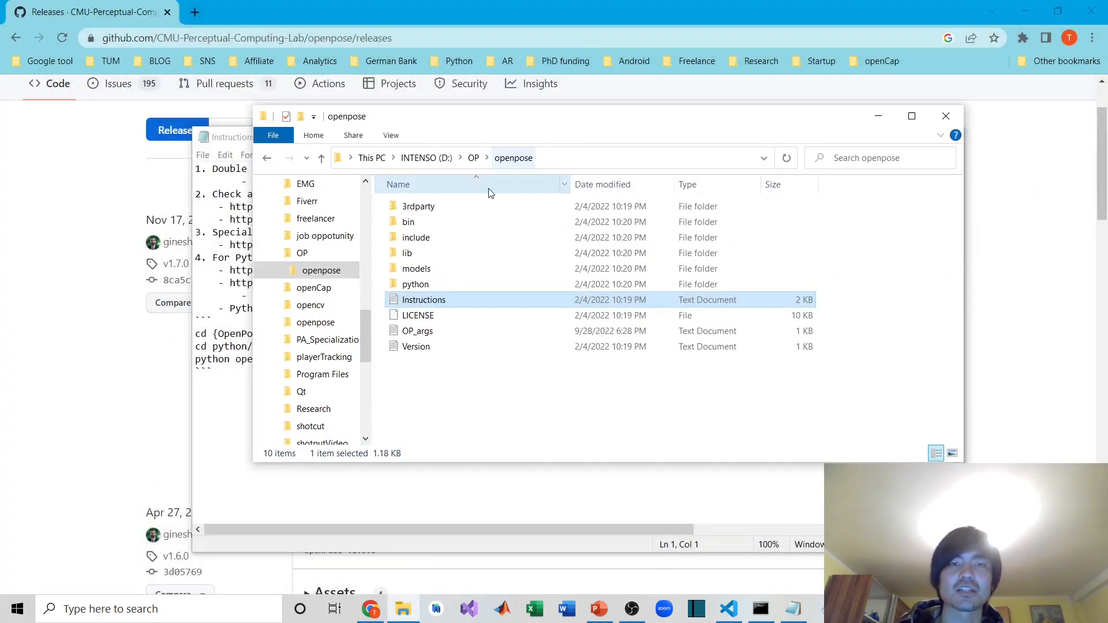
mouse_move(442, 206)
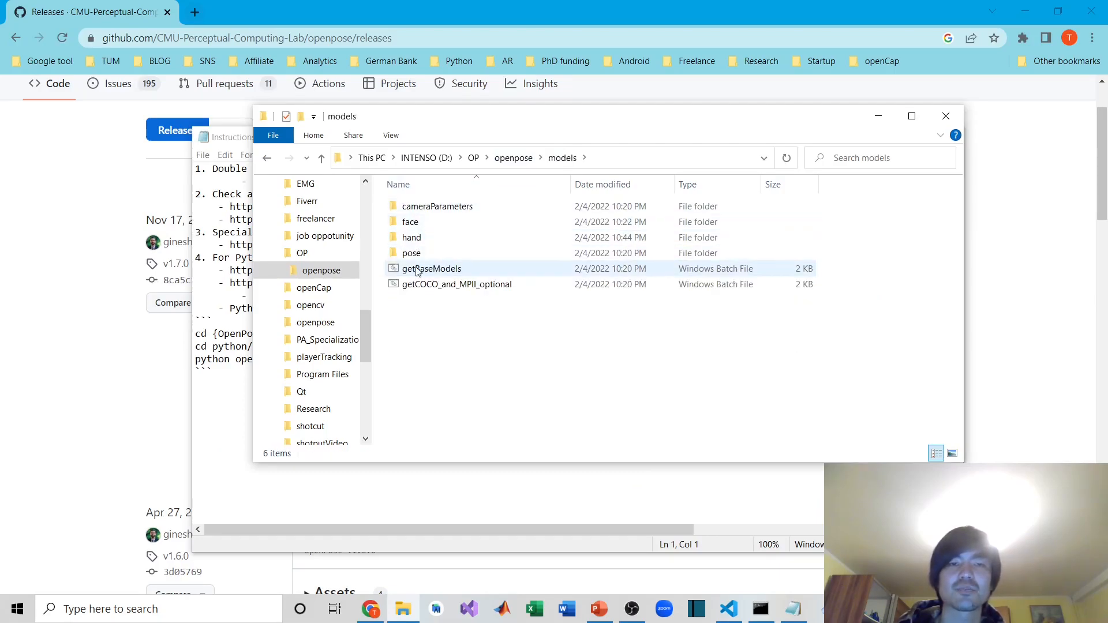
mouse_move(430, 269)
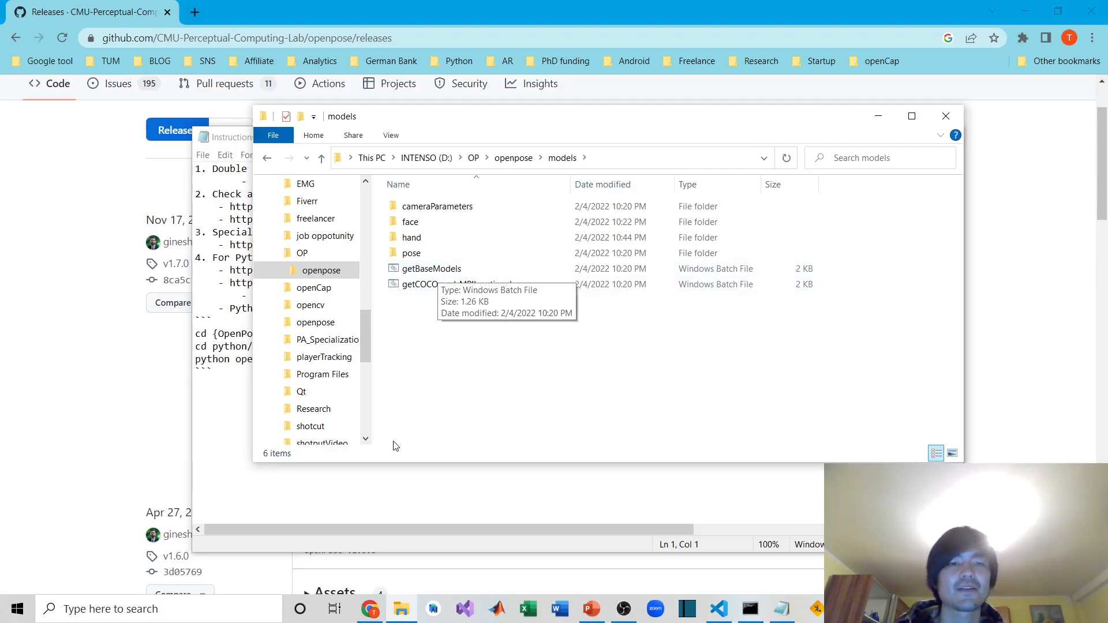
Bring the Notepad Instructions window forward to read the getBaseModels and Python example steps.
left_click(248, 137)
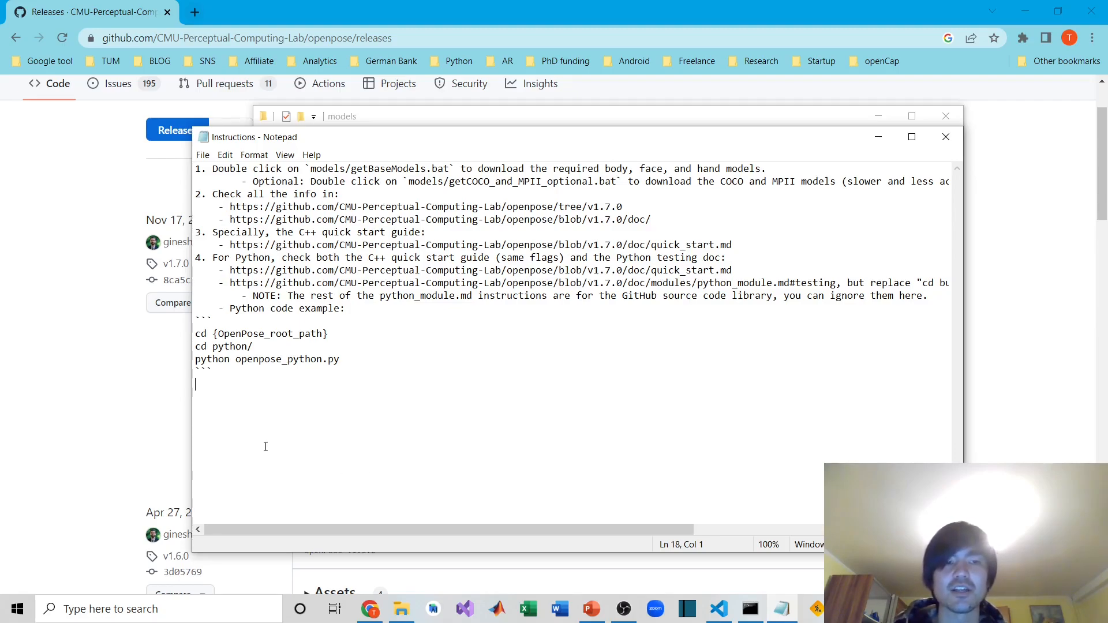
mouse_move(533, 119)
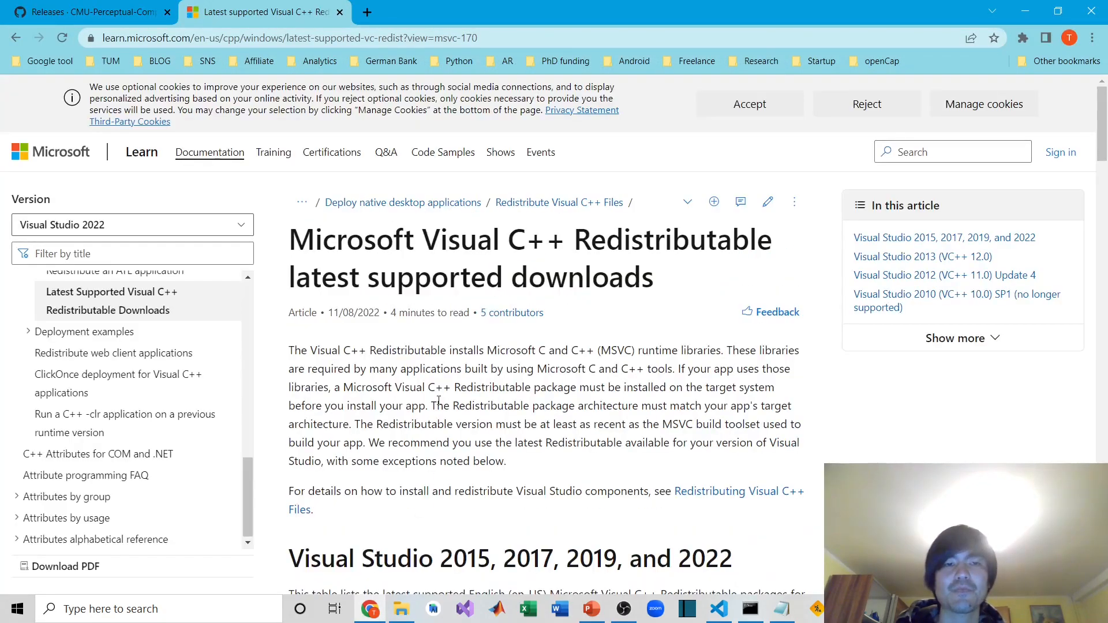
Scroll to the Visual Studio 2015–2022 ARM64, X86 and X64 redistributable links, then preview the models folder.
scroll("down", 3)
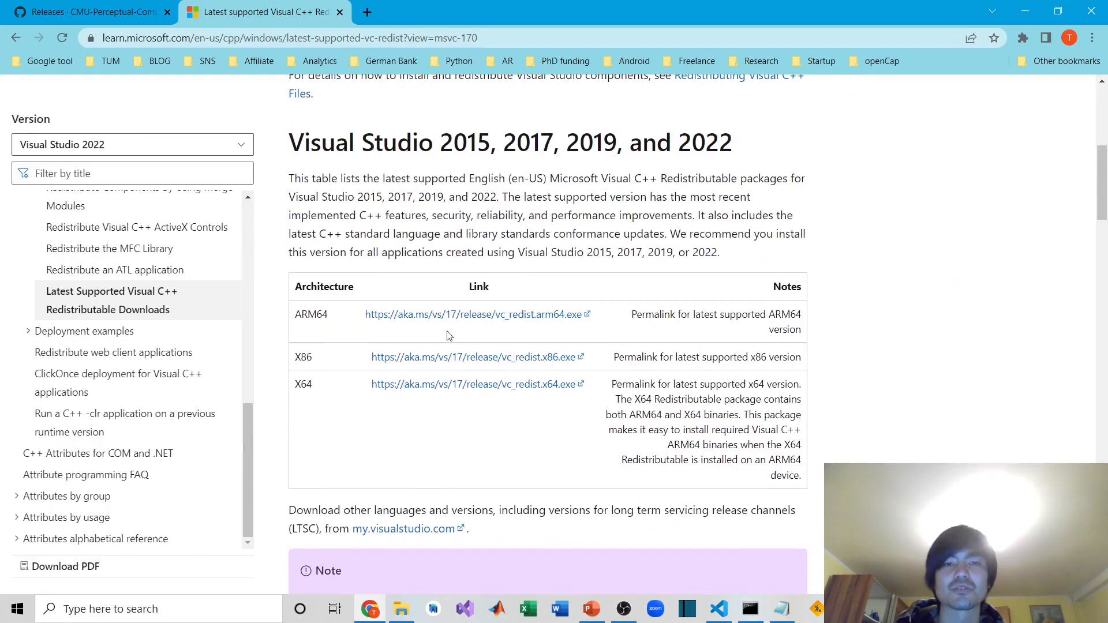
mouse_move(368, 330)
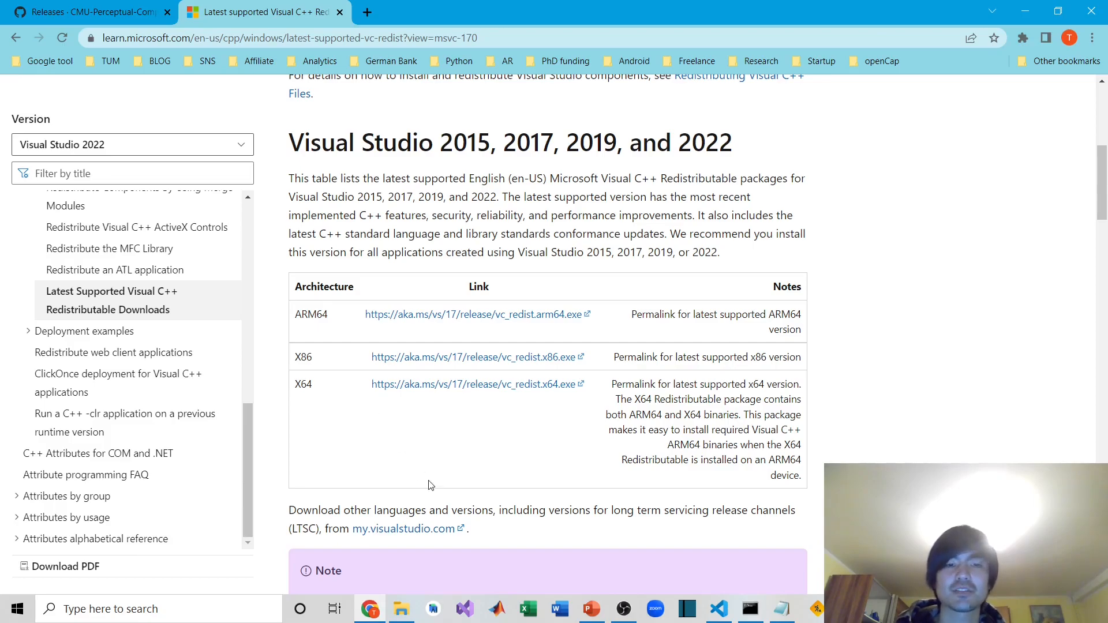
left_click(400, 608)
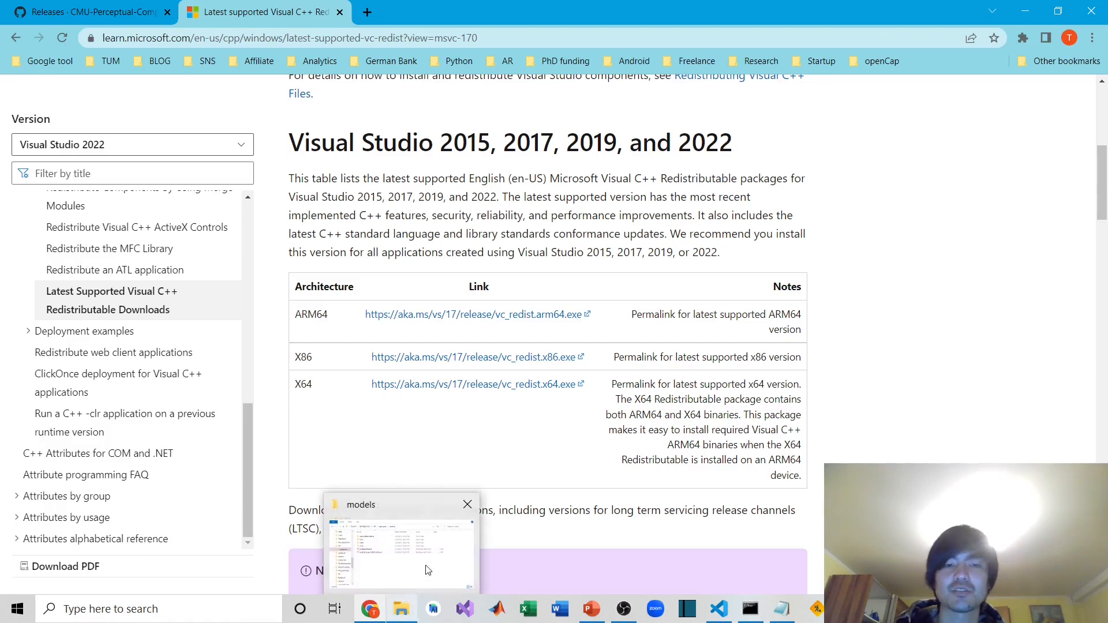
left_click(466, 504)
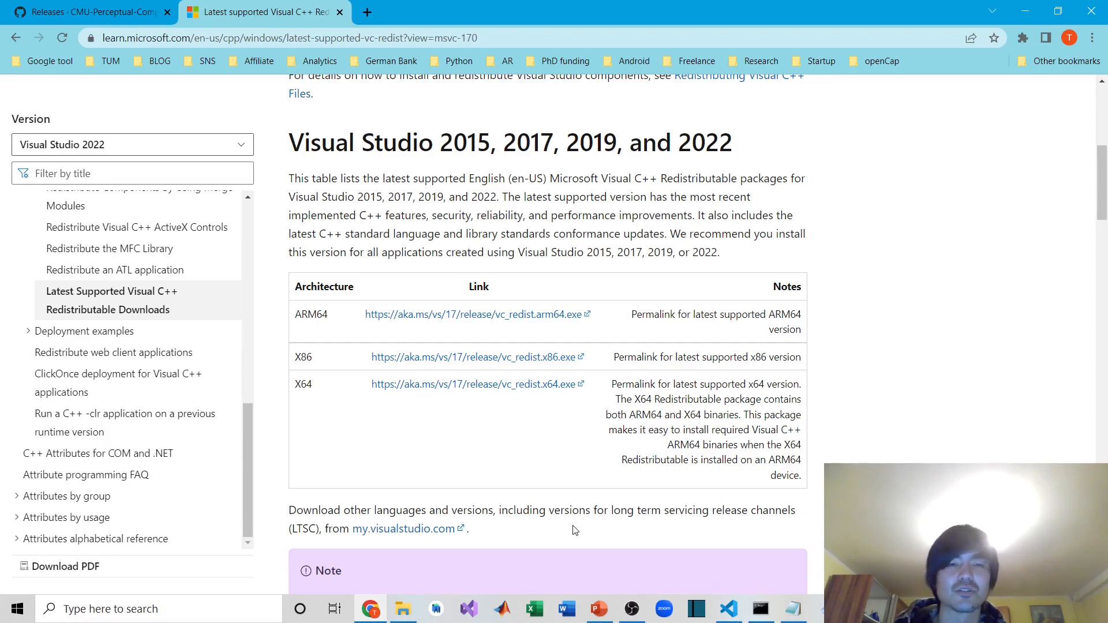
mouse_move(592, 310)
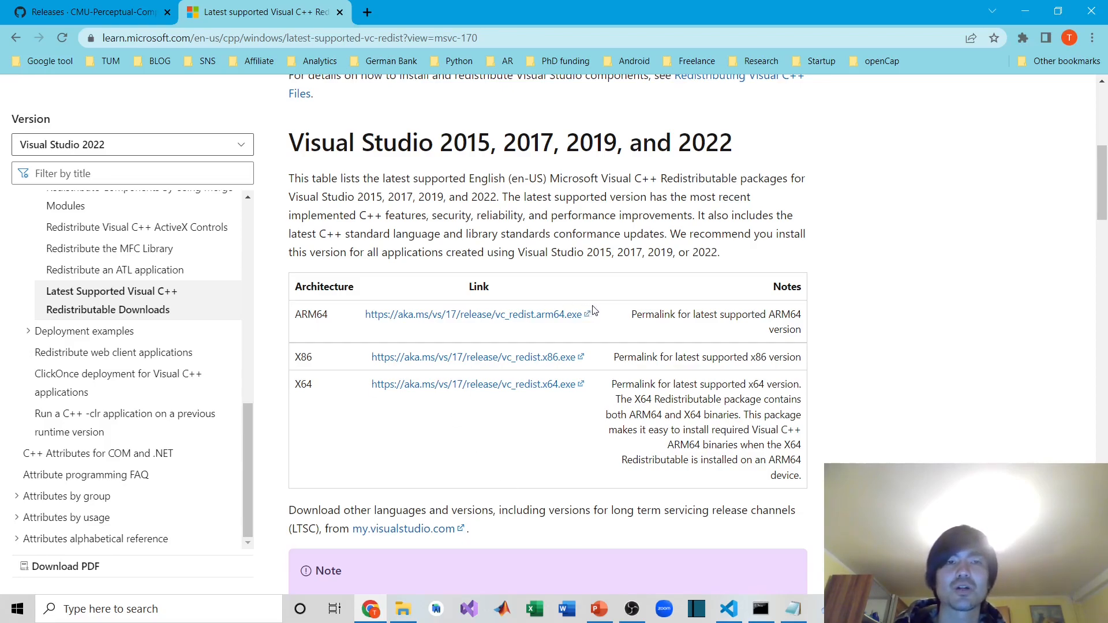
mouse_move(394, 410)
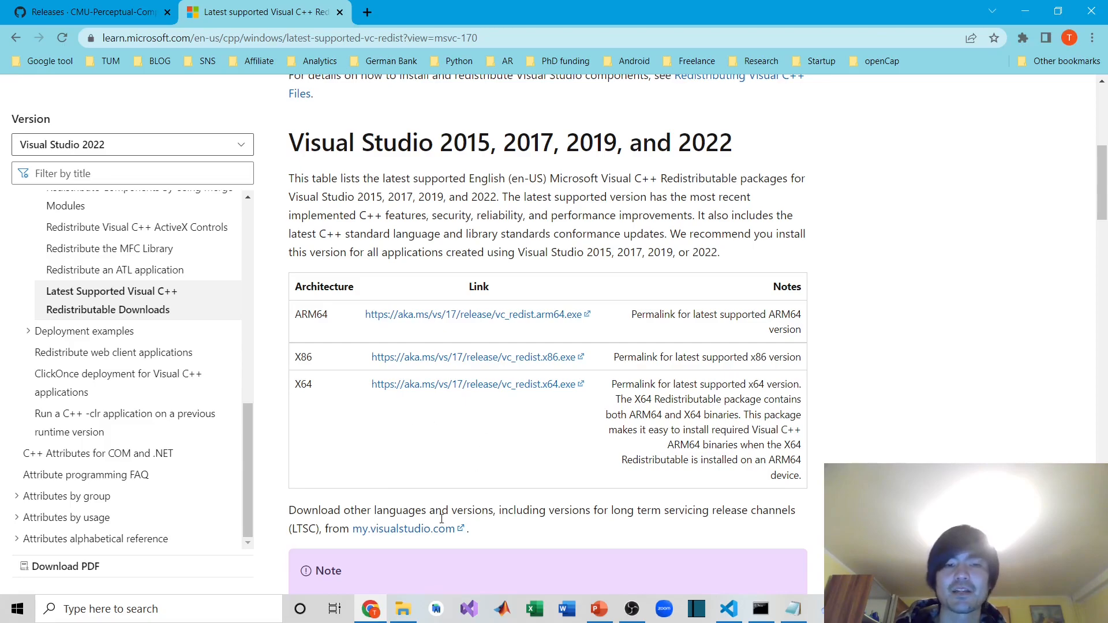
Go back to the openpose folder and open OP_args.txt, scrolling through its OpenPoseDemo commands.
left_click(402, 608)
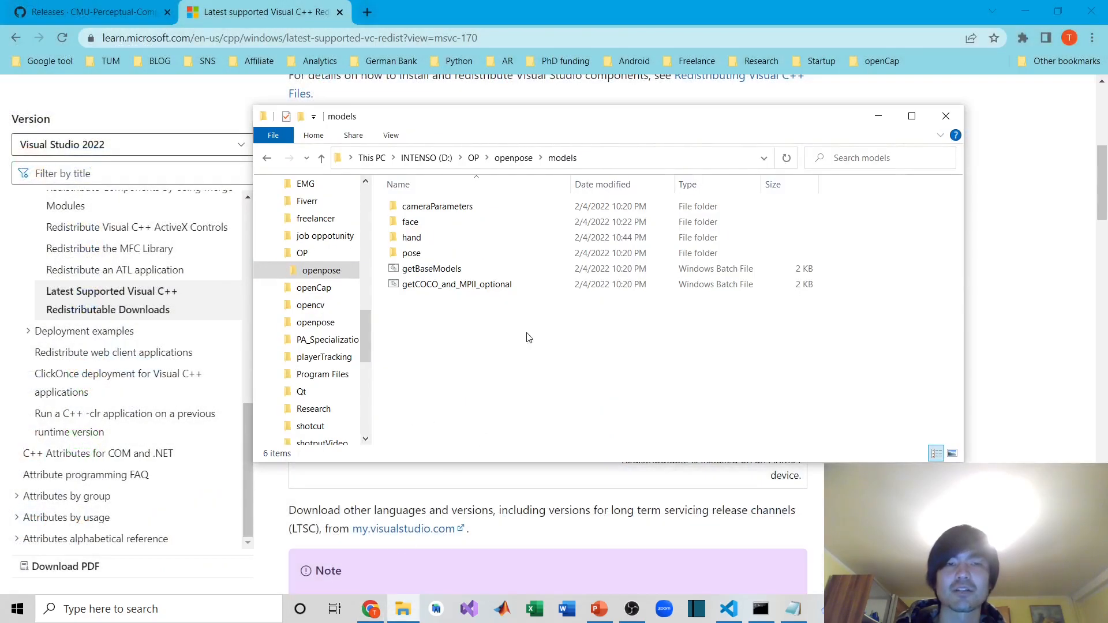
left_click(513, 158)
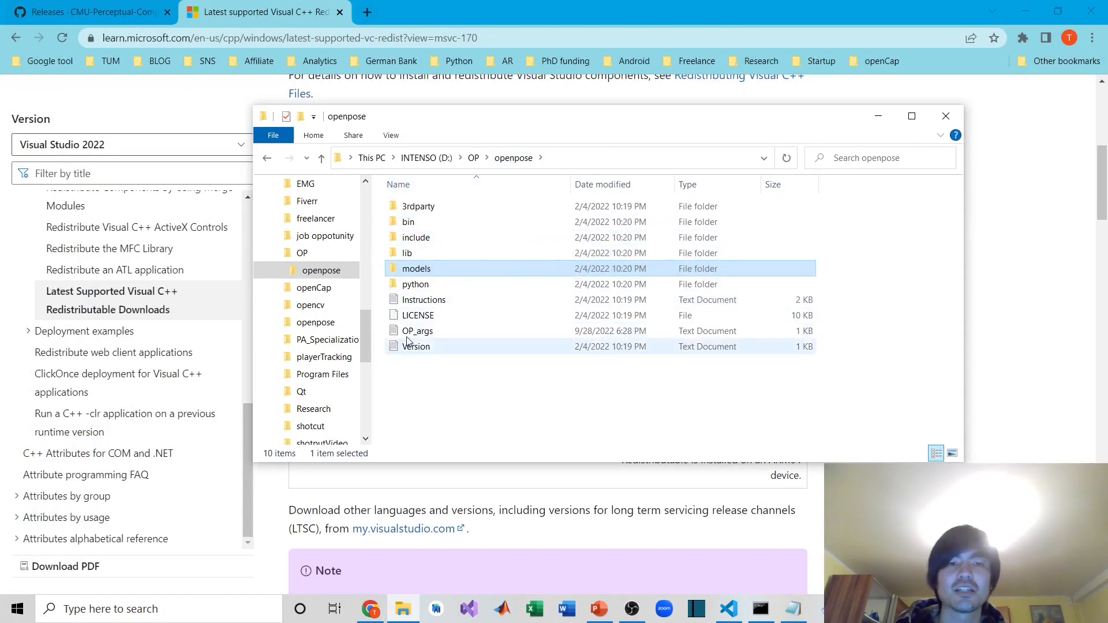
double_click(417, 330)
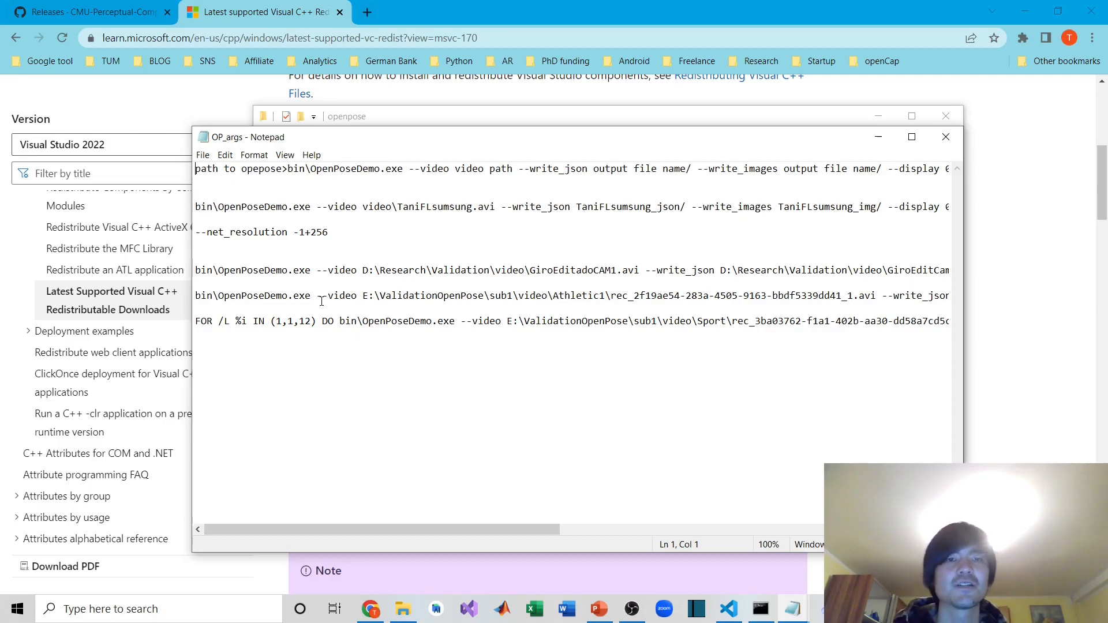
mouse_move(397, 418)
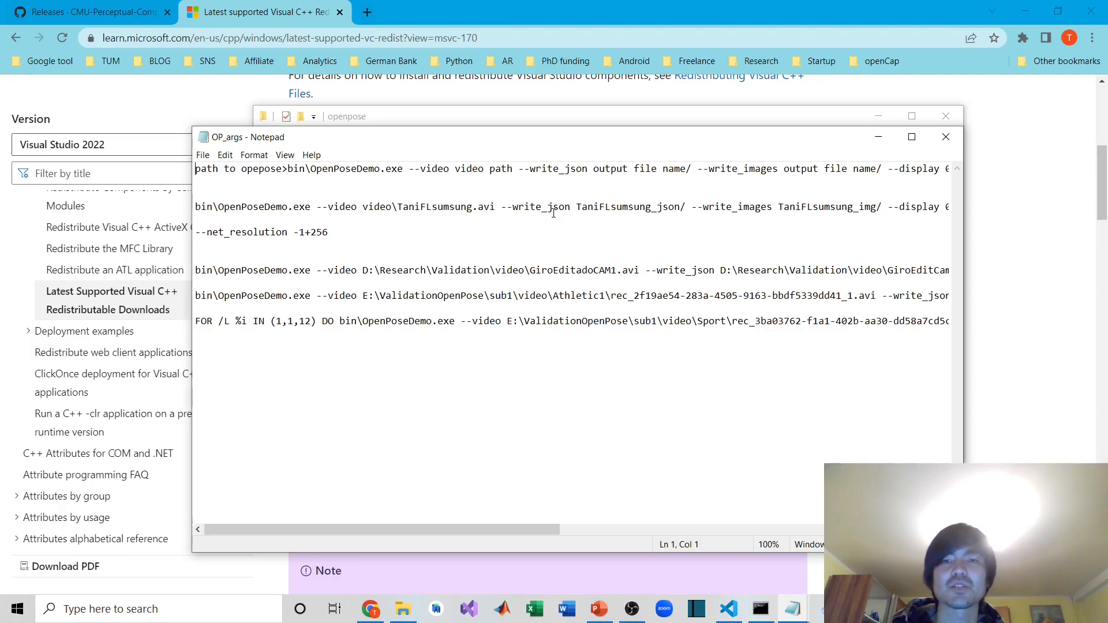
mouse_move(626, 356)
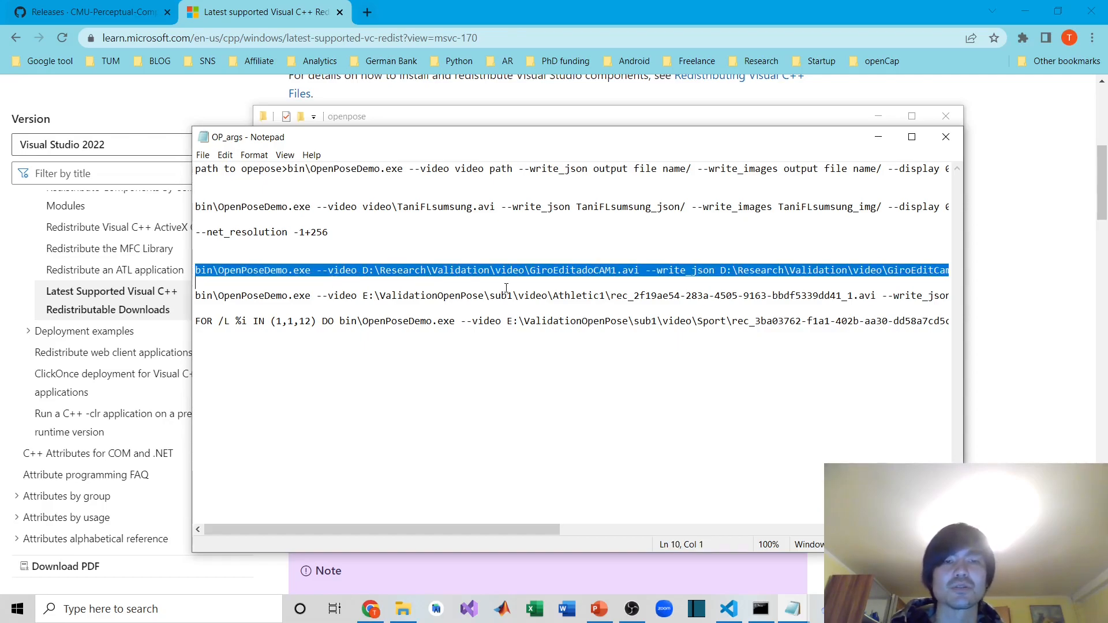
scroll("right", 3)
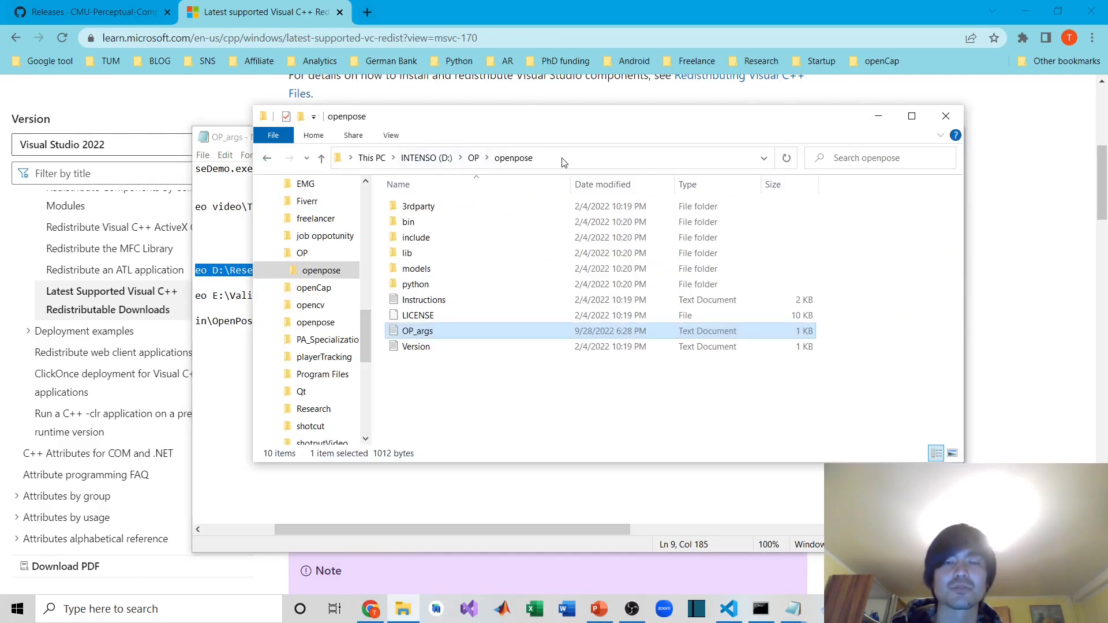
Open cmd in the openpose folder and enter the OpenPoseDemo command with JSON output.
type("cmd")
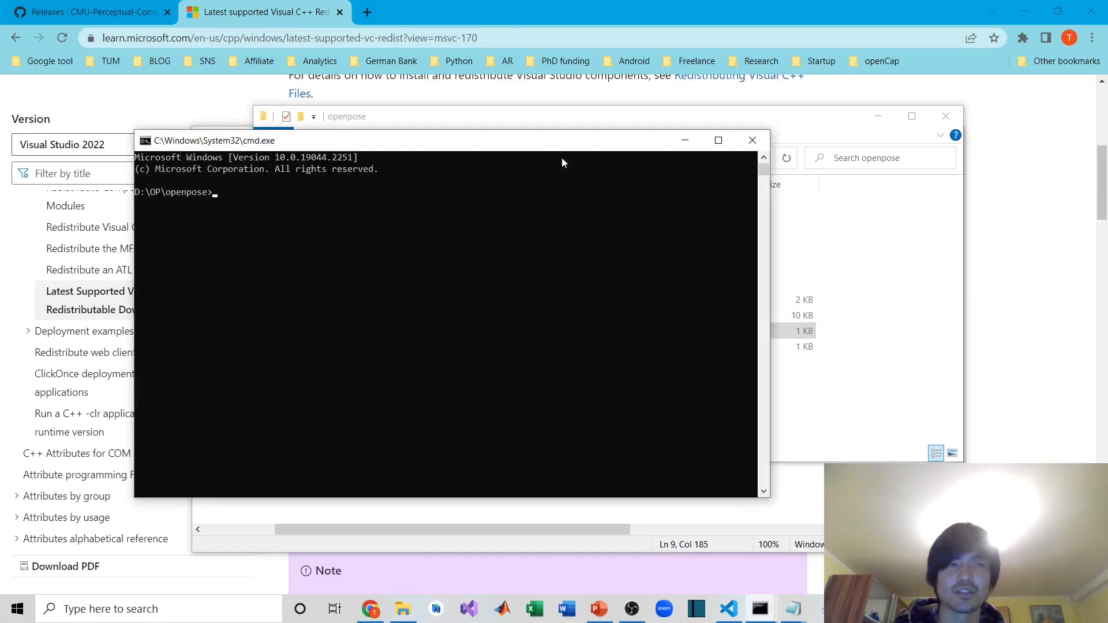
mouse_move(229, 196)
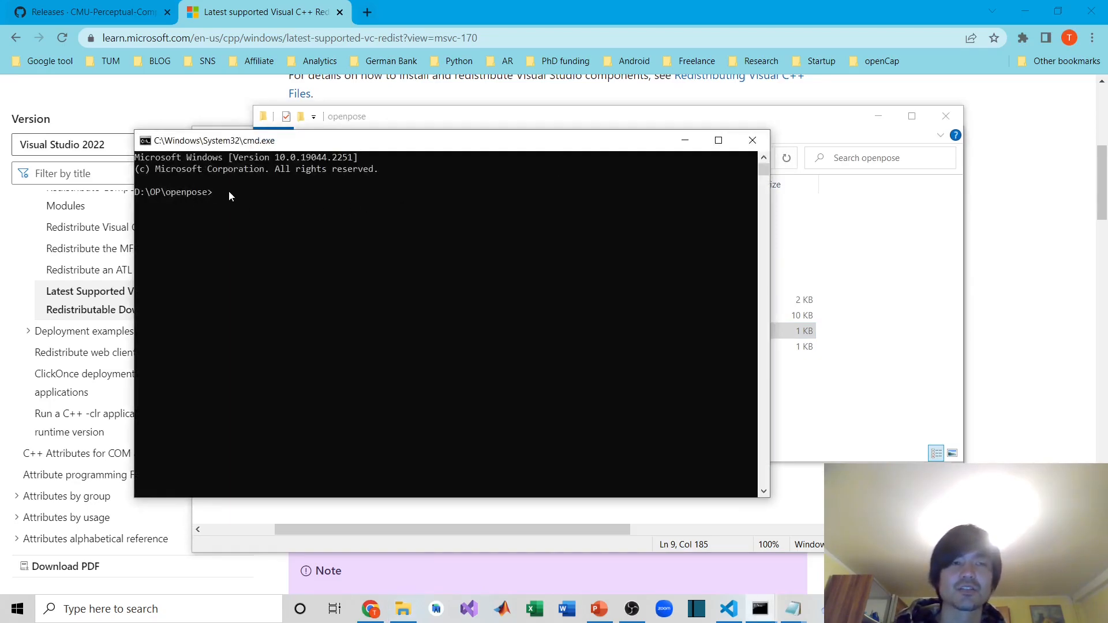
type("bin\\OpenPoseDemo.exe --video D:\\Research\\Validation\\video\\GiroEditadoCAM1.avi --write_json D:\\Research\\Validation\\video\\GiroEditCam1 --display 0 --render_pose 0 --net_resolution -1x320")
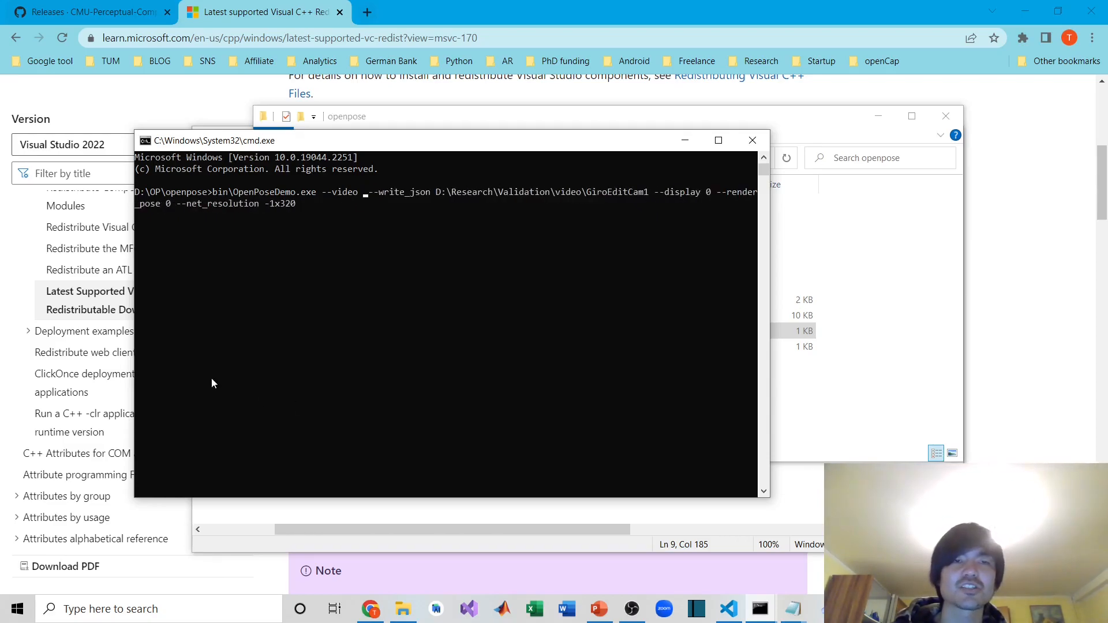
mouse_move(378, 217)
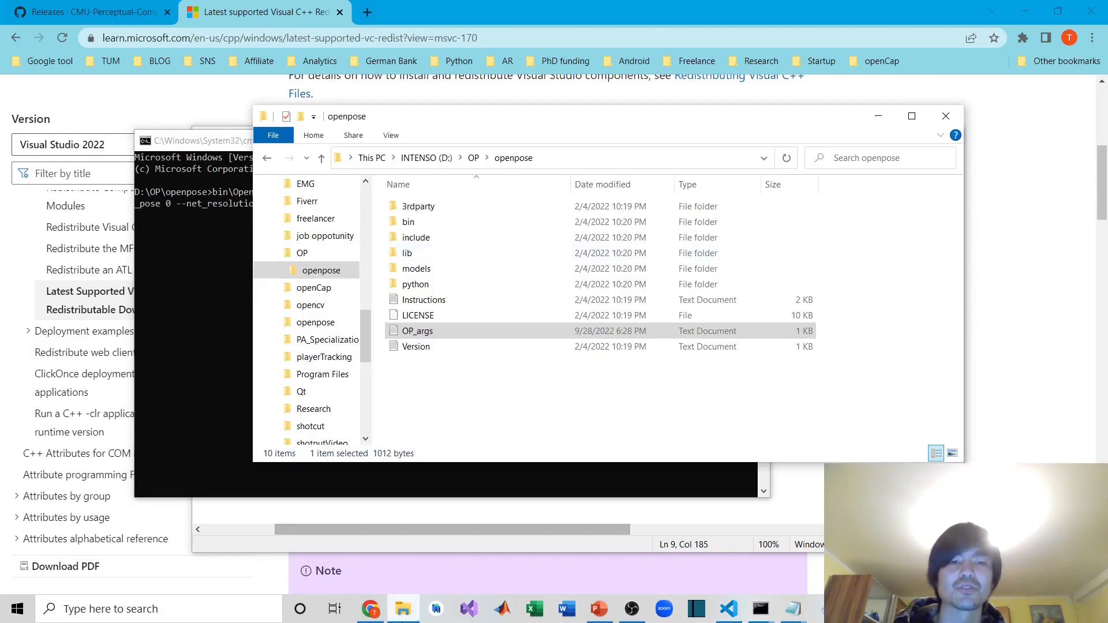
mouse_move(403, 609)
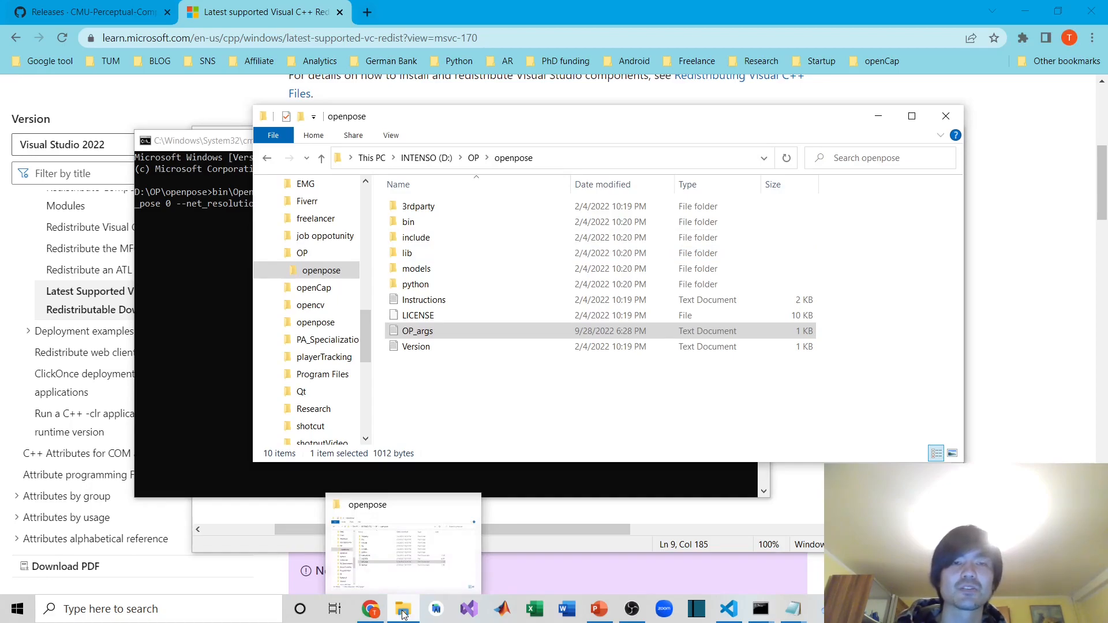
In a new Explorer window, browse to demo > Squat on the Extreme SSD and preview vid1.
right_click(403, 608)
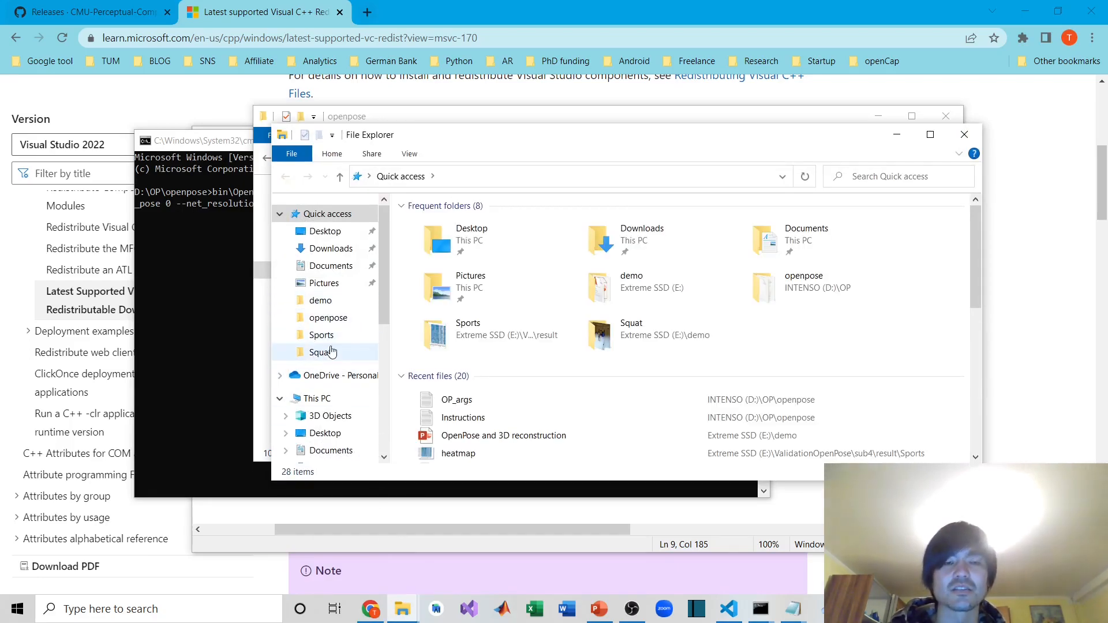
mouse_move(321, 335)
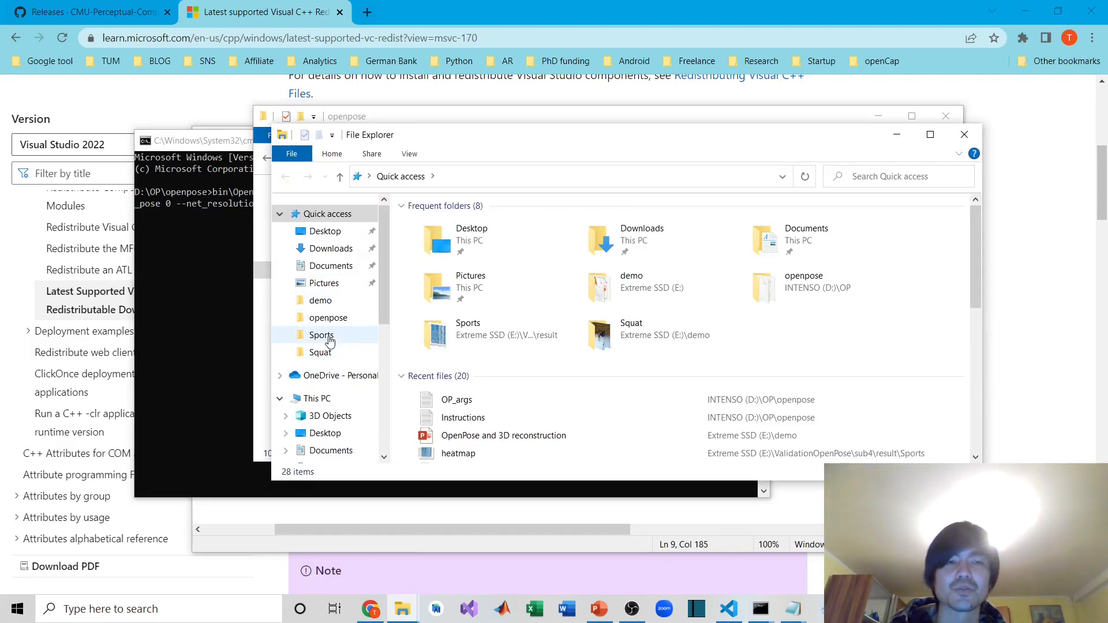
scroll("down", 3)
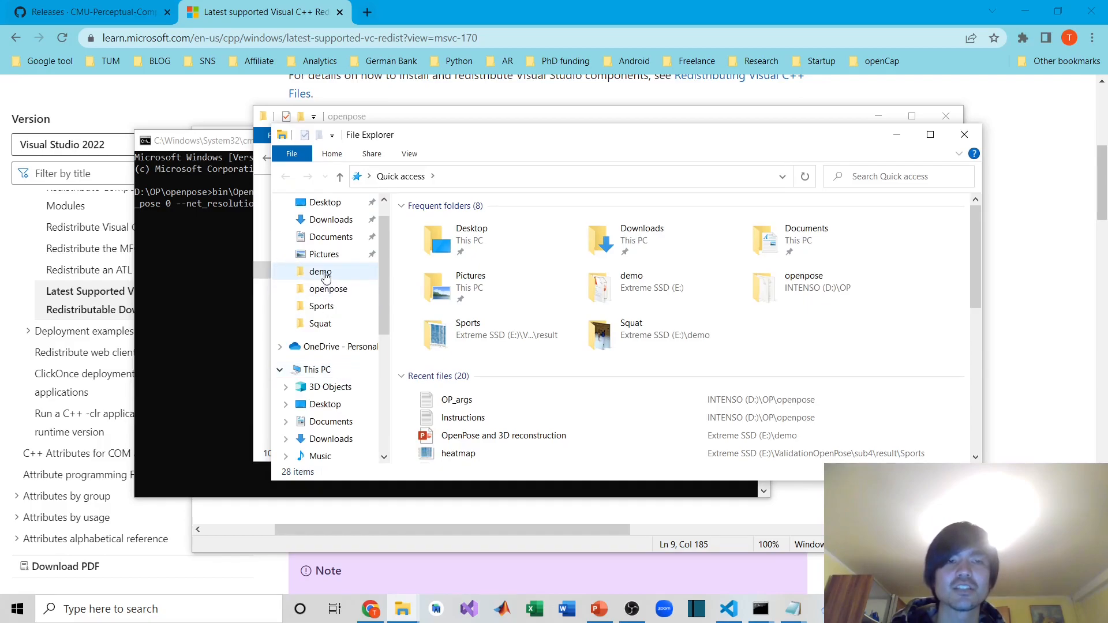
double_click(320, 271)
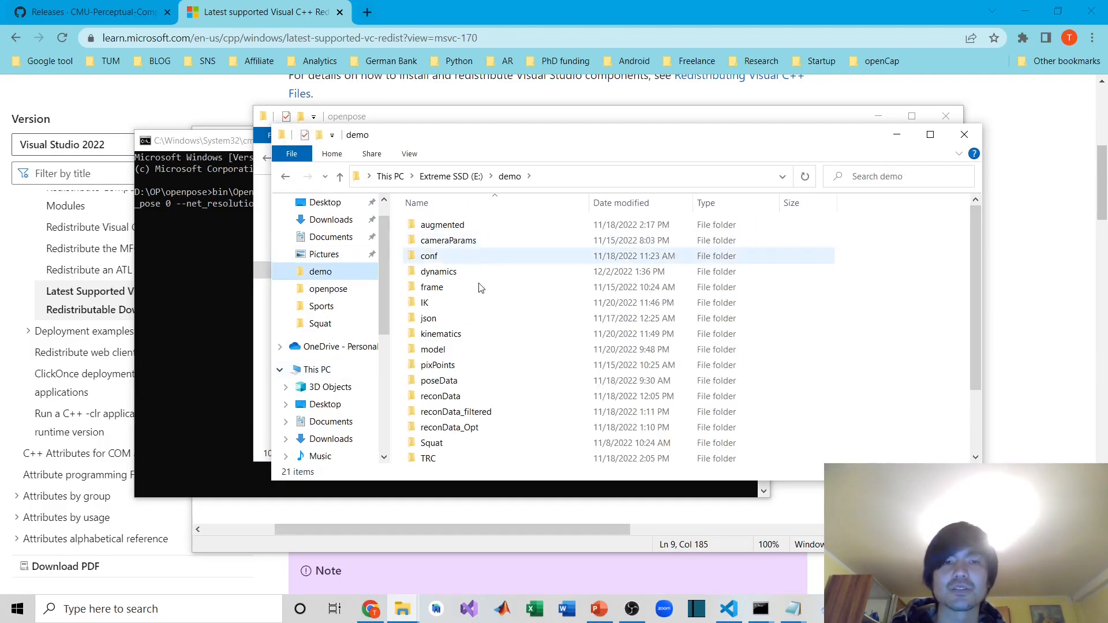
scroll("down", 3)
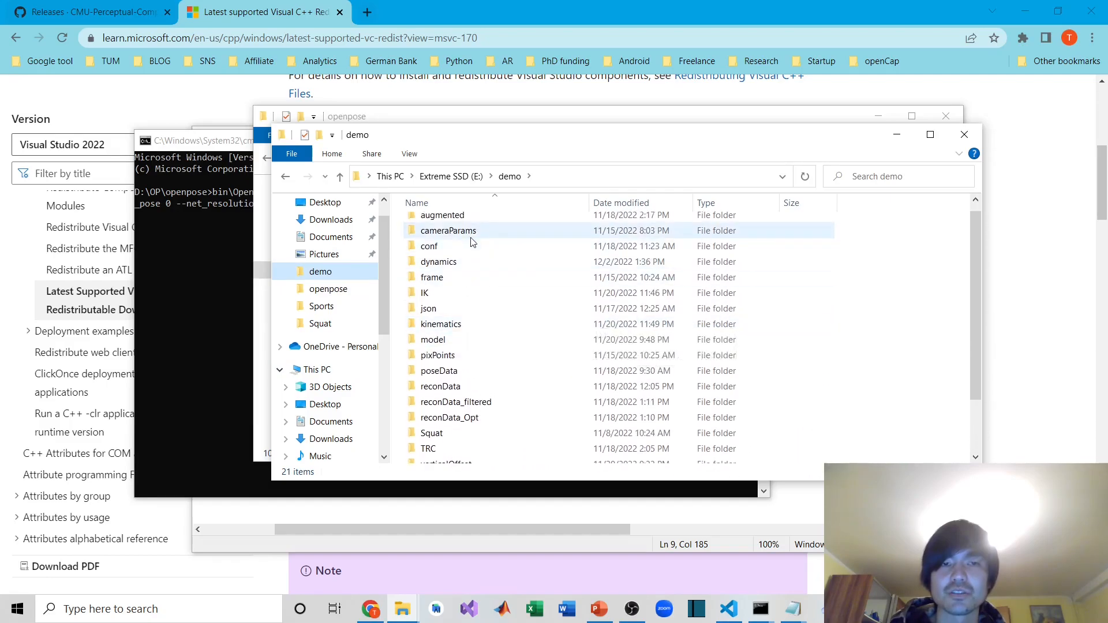
mouse_move(448, 230)
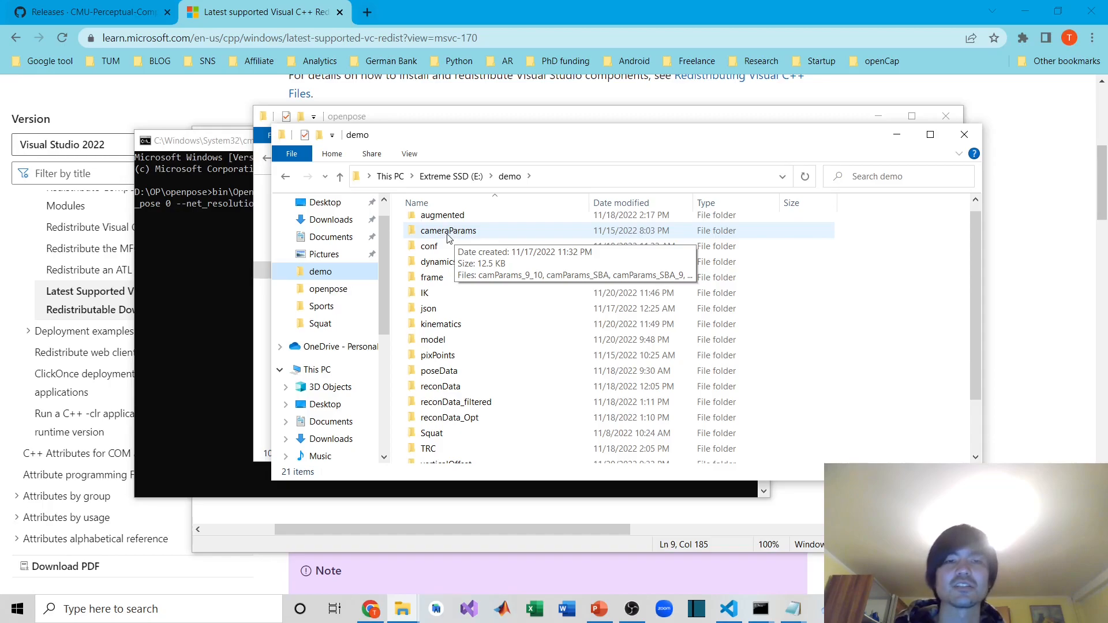
mouse_move(440, 324)
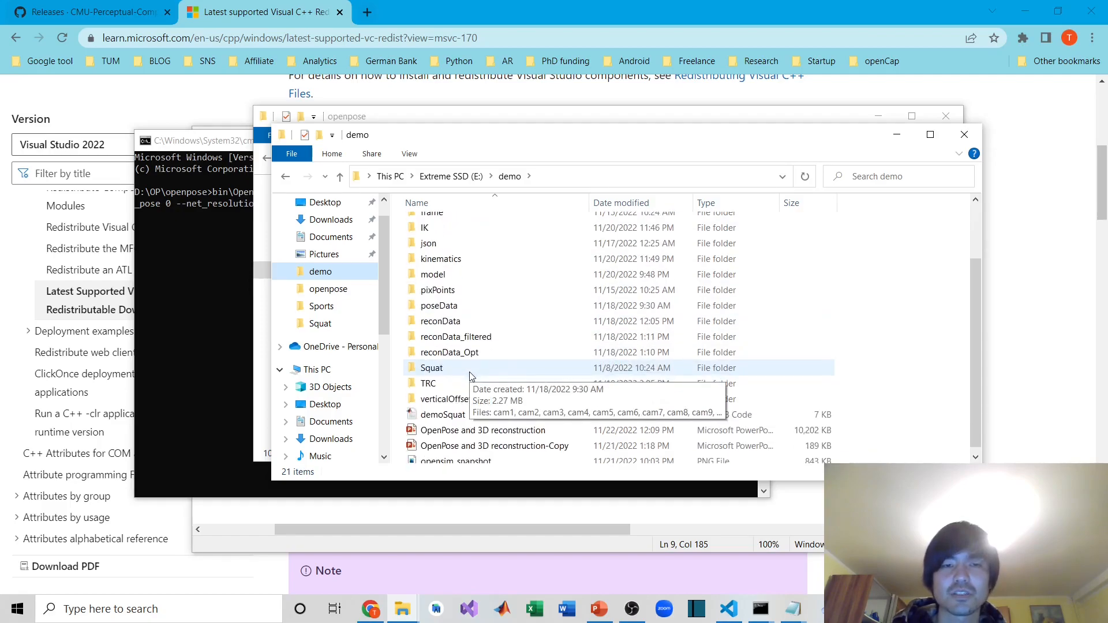
double_click(431, 368)
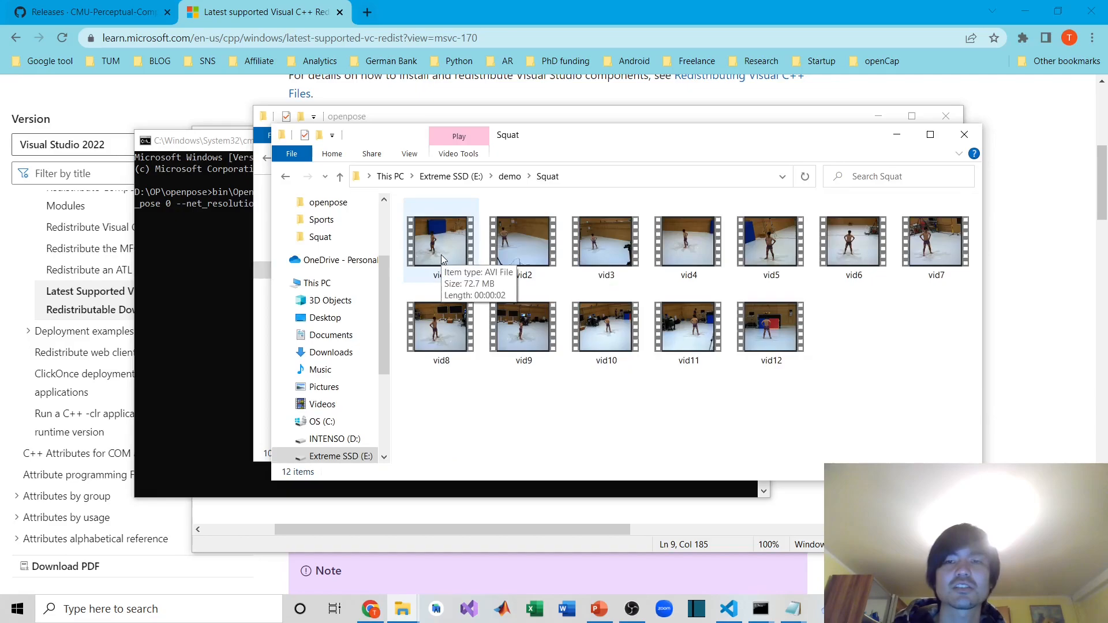
double_click(441, 240)
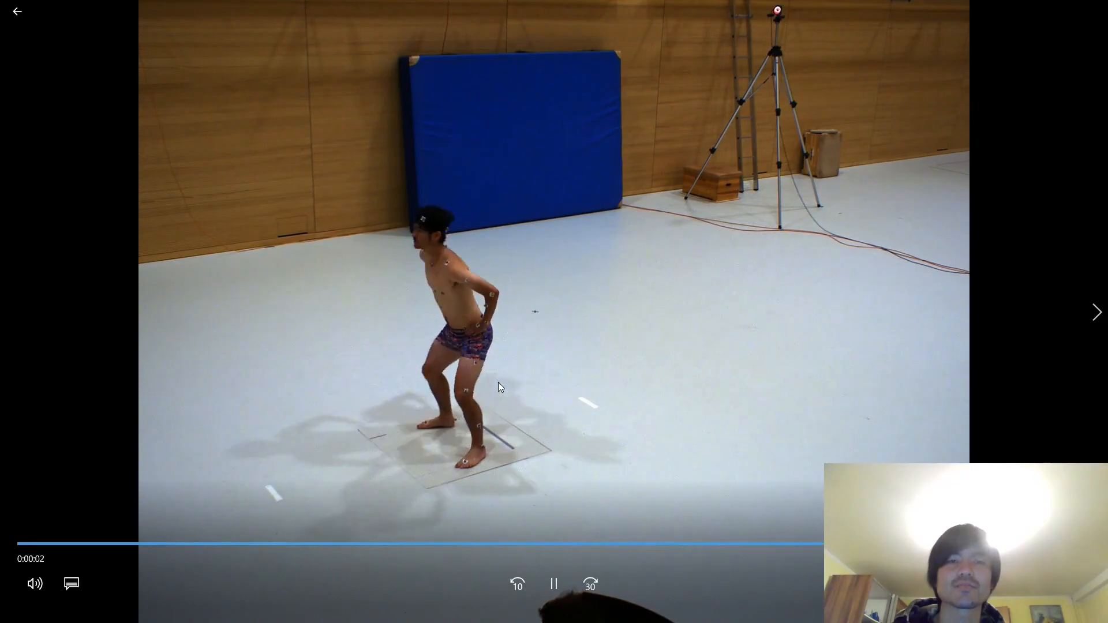
left_click(554, 584)
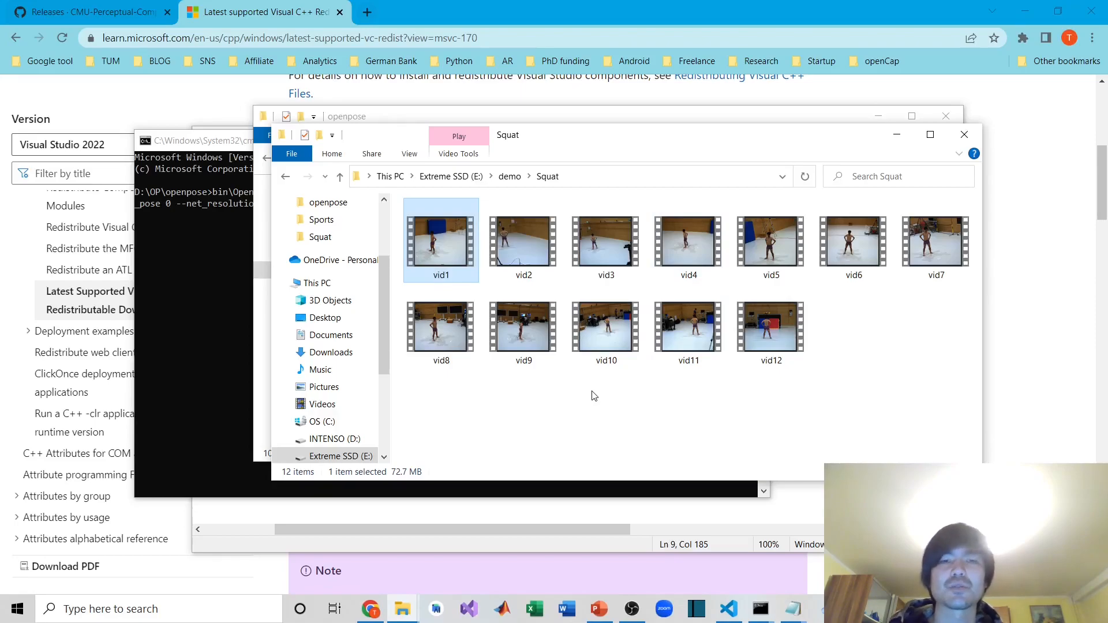
mouse_move(438, 243)
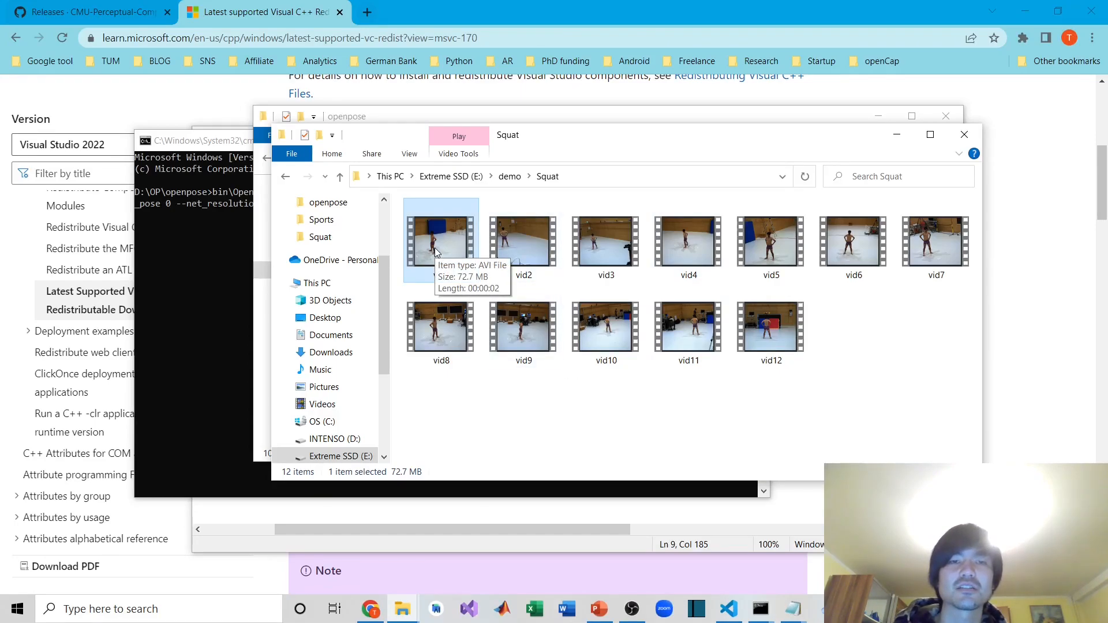
Check vid1's Details tab for its 2048x1536 resolution and 100 fps, then close Properties.
right_click(440, 243)
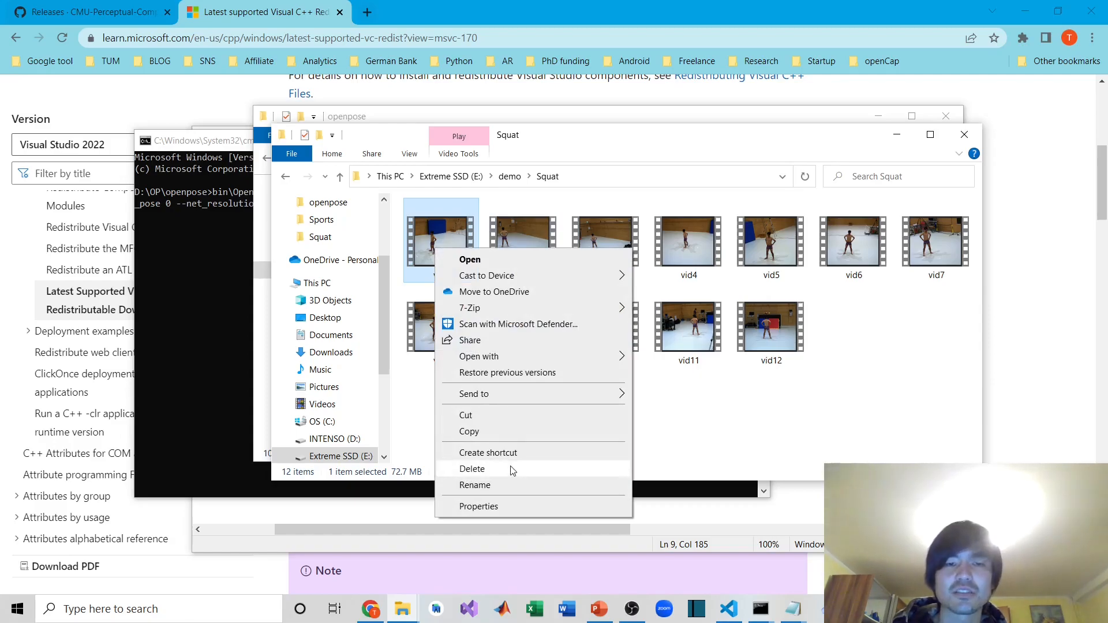
left_click(479, 506)
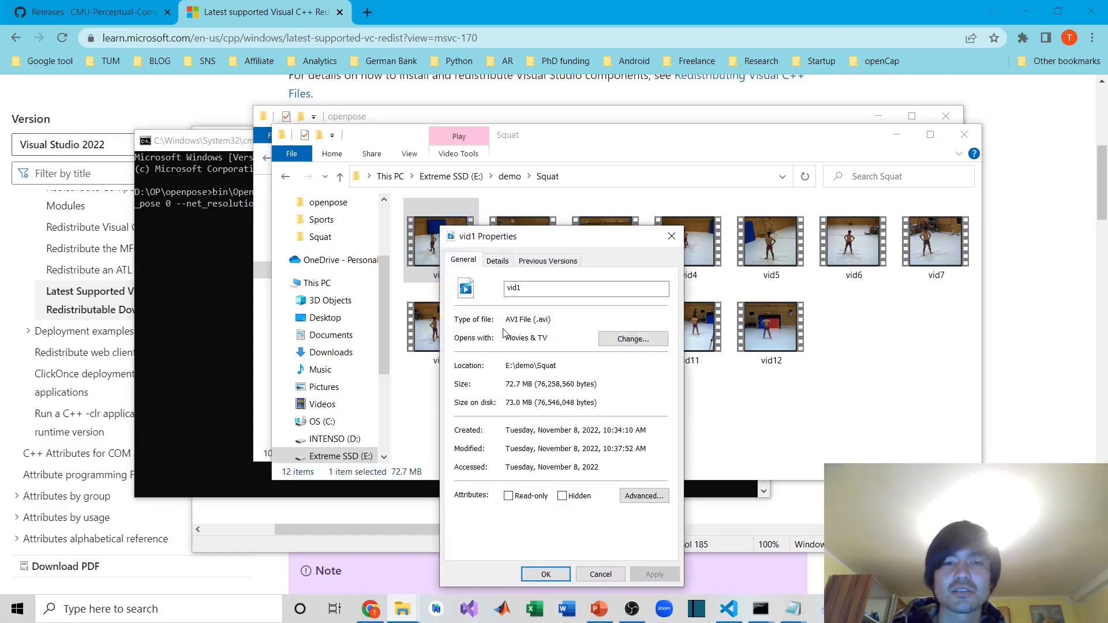
left_click(497, 260)
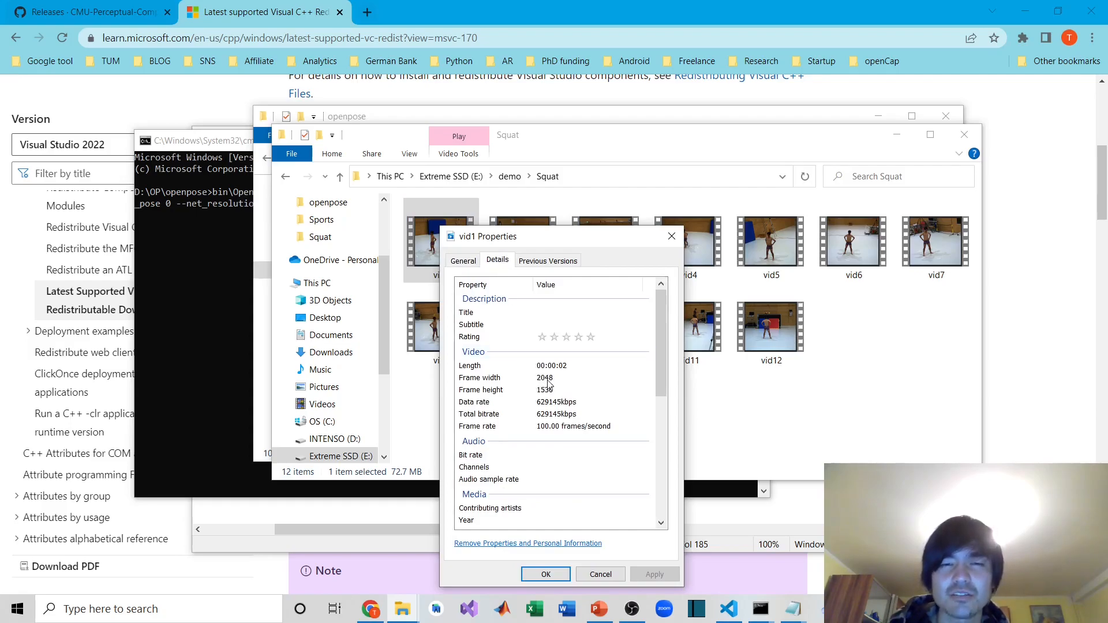
mouse_move(550, 392)
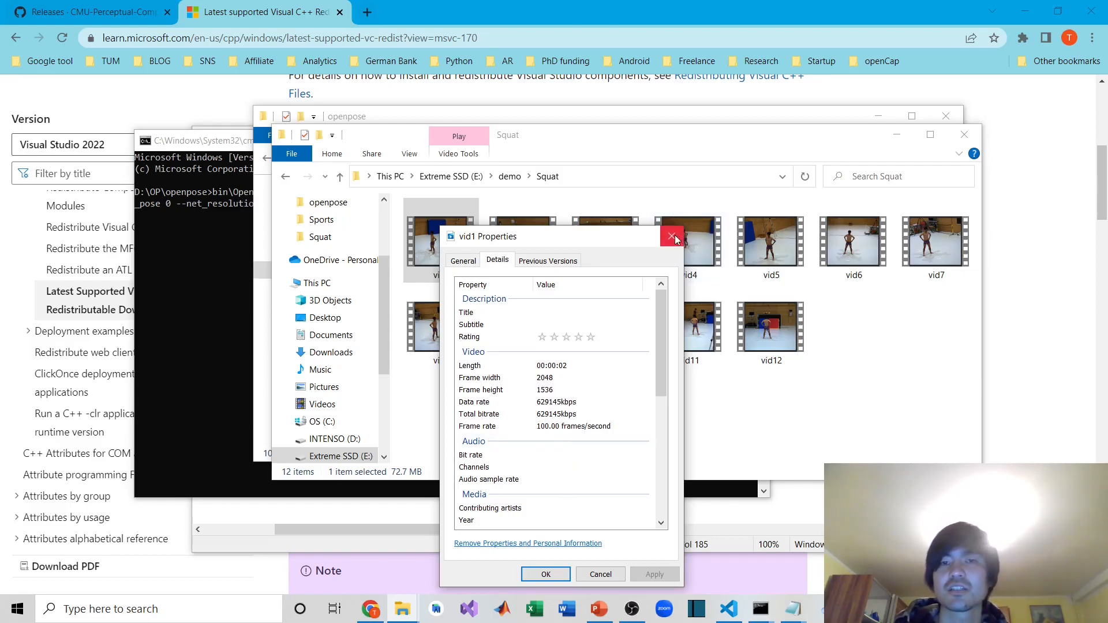
left_click(671, 237)
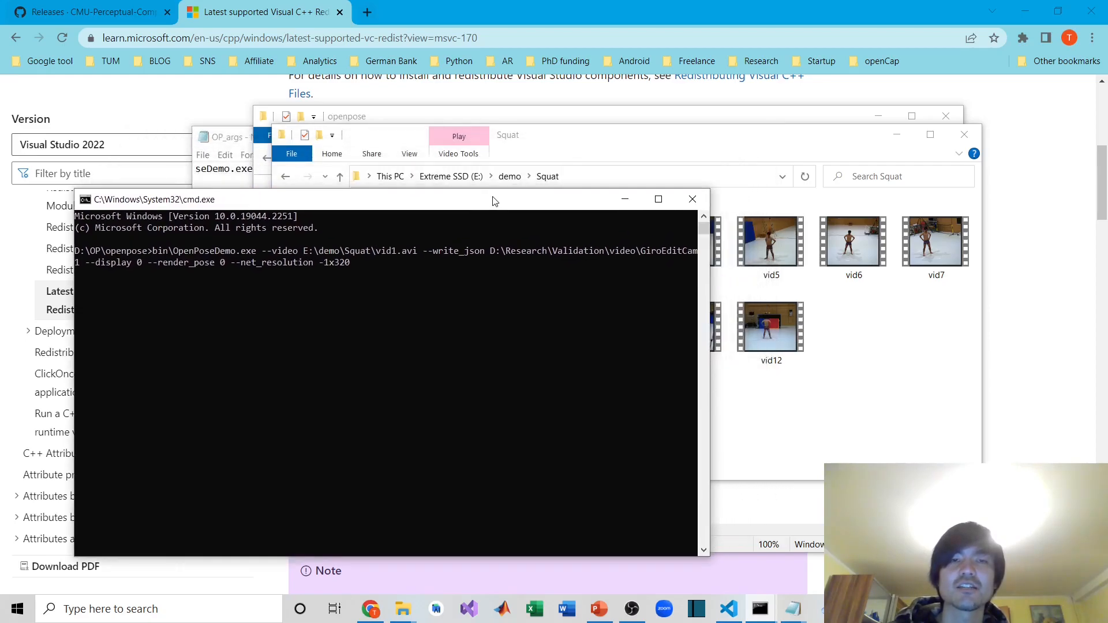
mouse_move(432, 258)
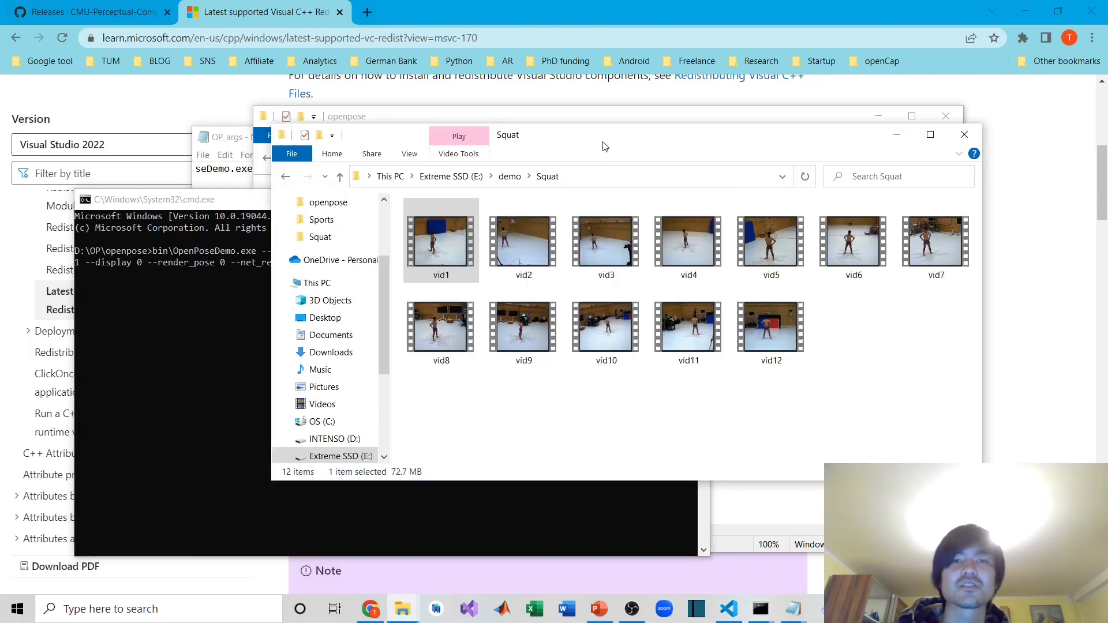
Navigate from demo into json\cam1 and select one of the keypoint JSON files.
left_click(284, 176)
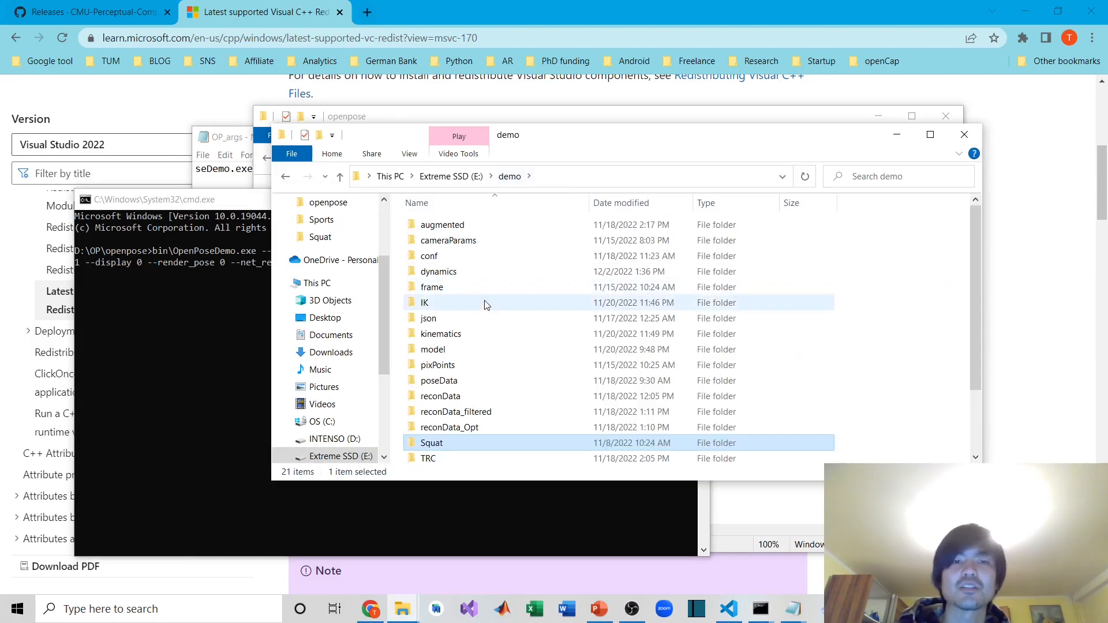
double_click(428, 318)
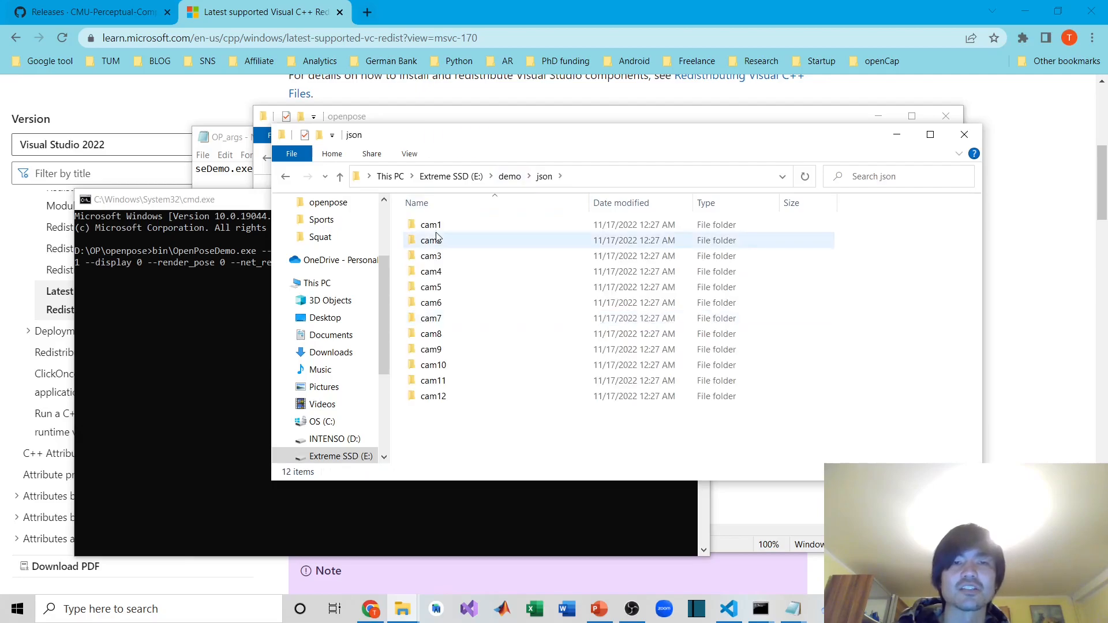
double_click(431, 224)
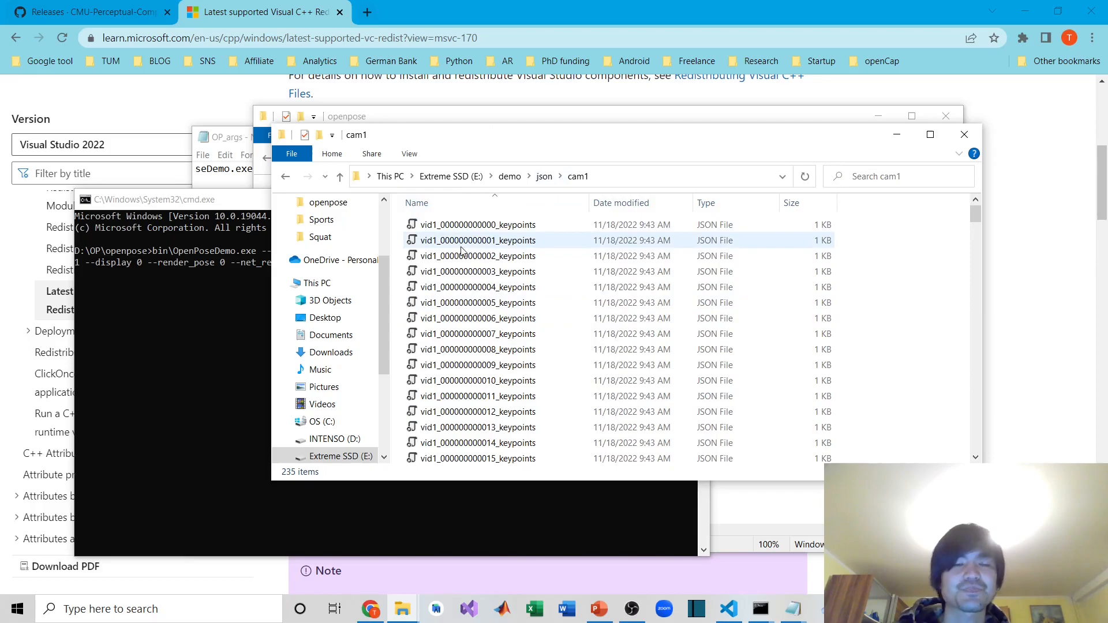
left_click(478, 225)
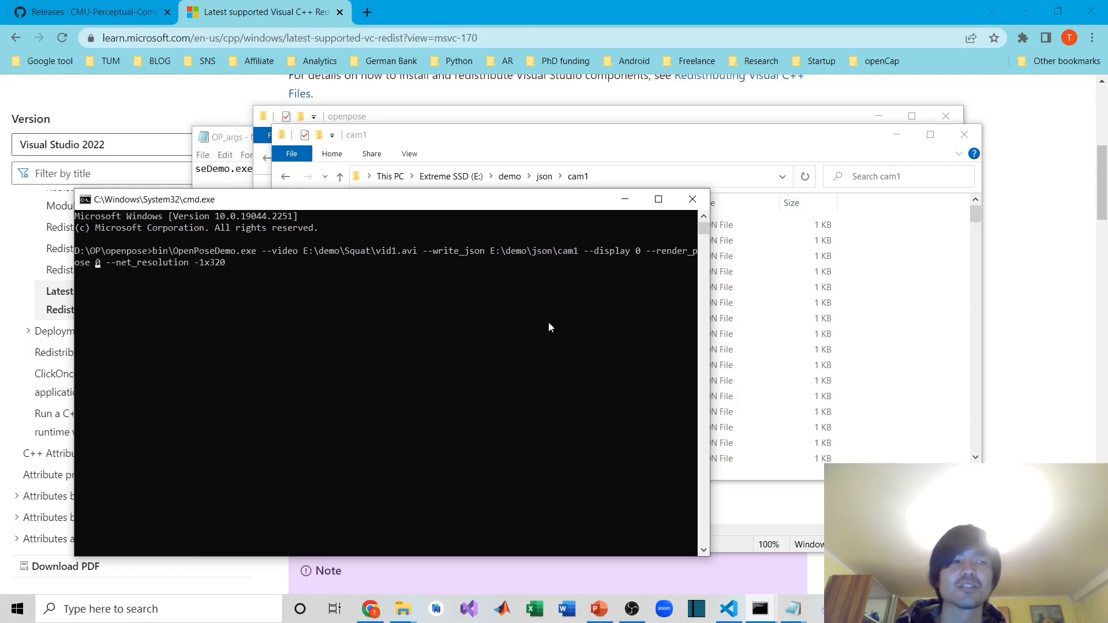
Complete the command with --display 0 --render_pose 0 --net_resolution -1x320.
type("0")
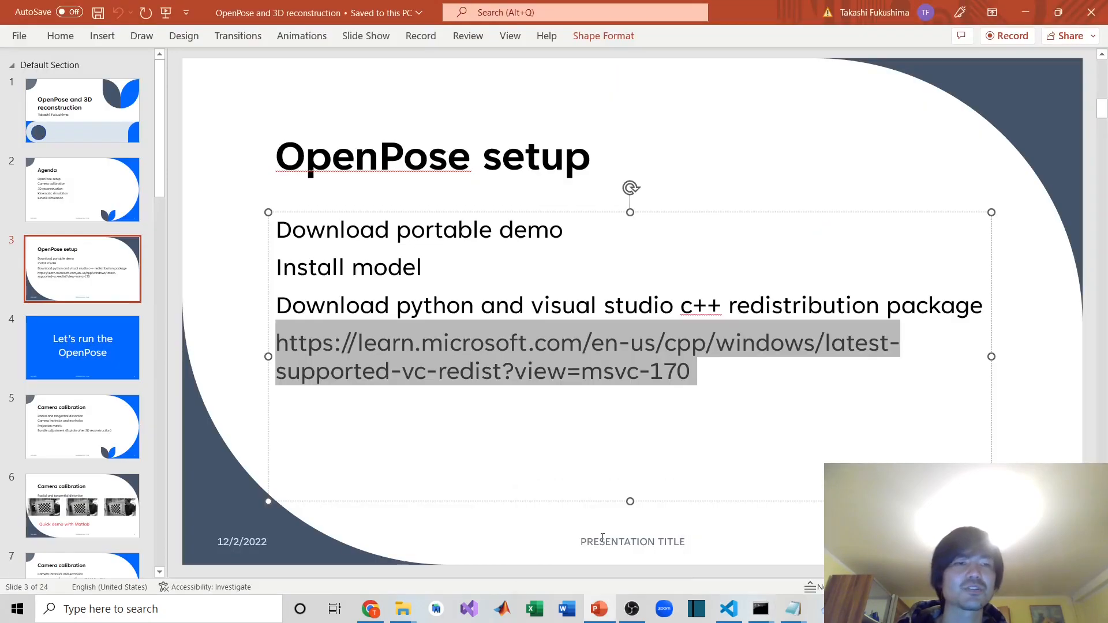
mouse_move(101, 192)
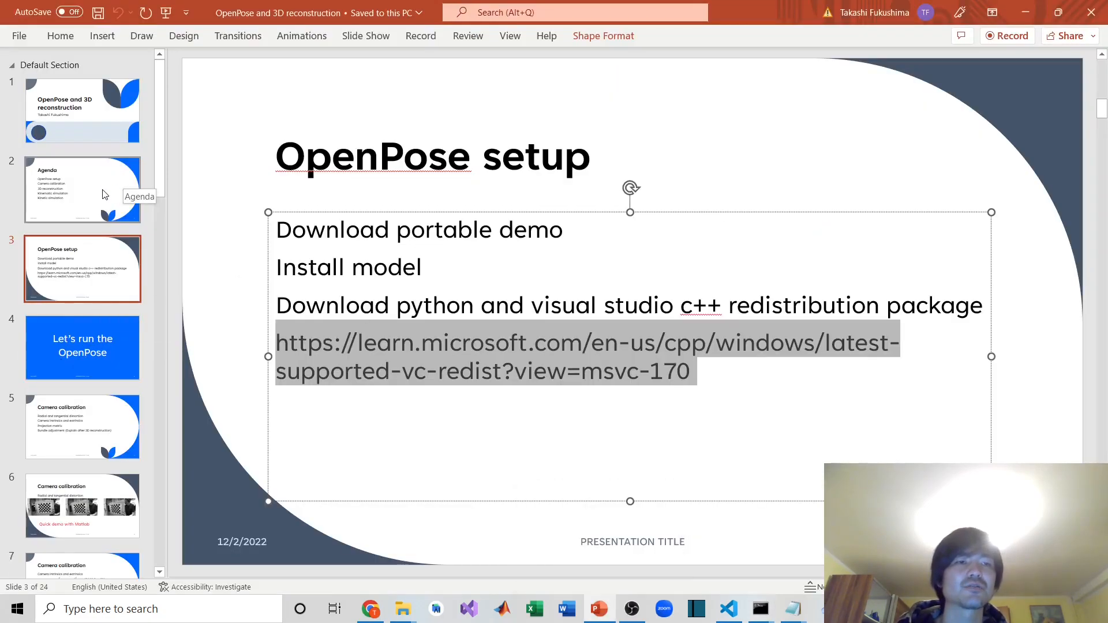
Select the slide 2 thumbnail to show the Agenda slide.
left_click(82, 189)
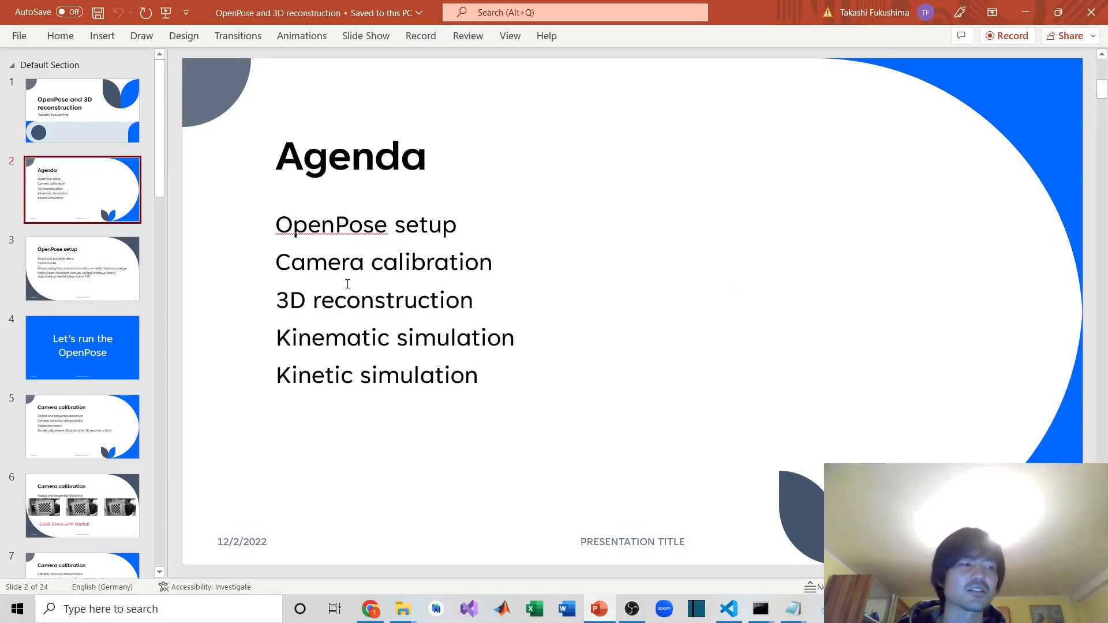
mouse_move(552, 304)
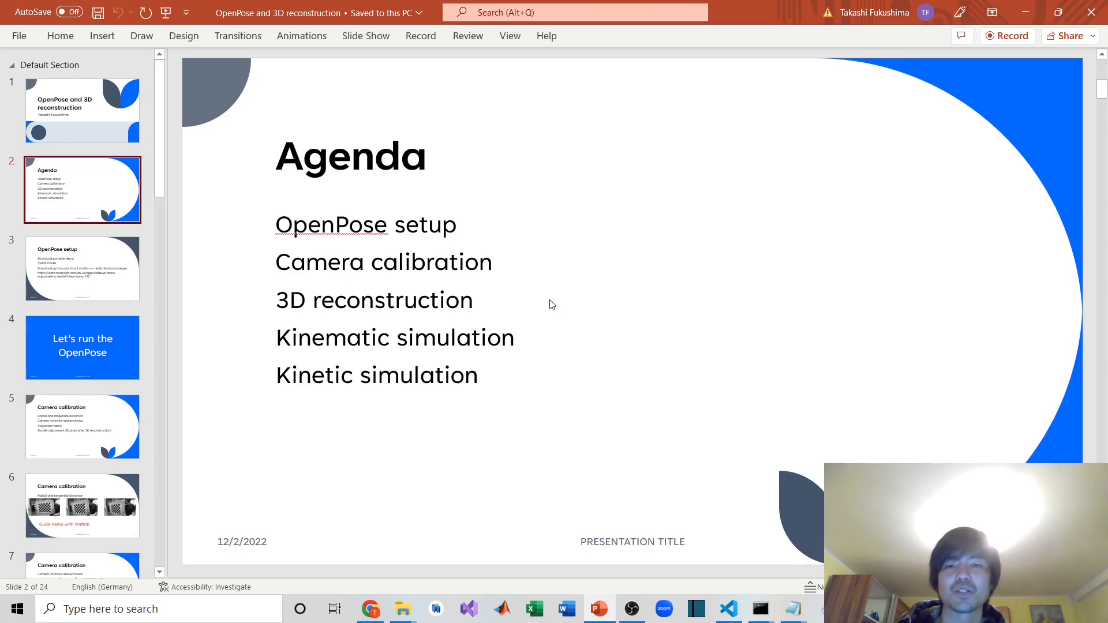